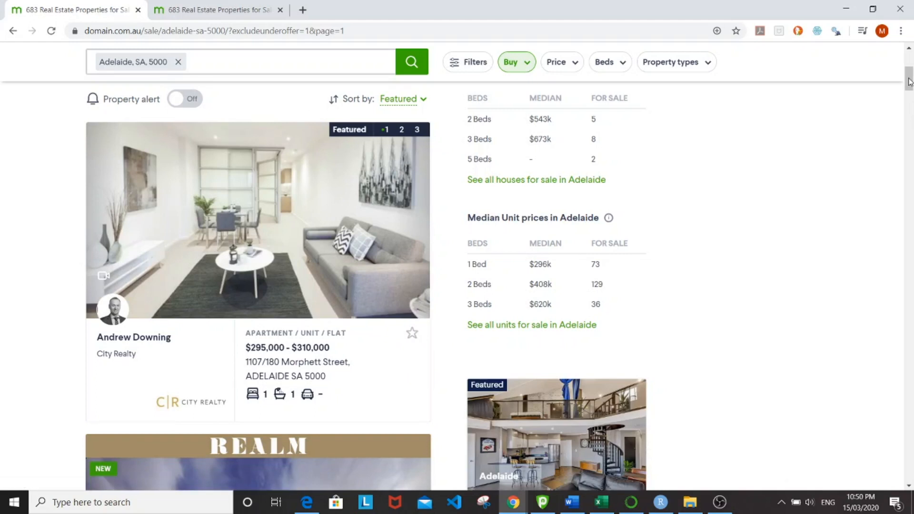
Scroll through the first page of Adelaide listing results.
scroll("down", 3)
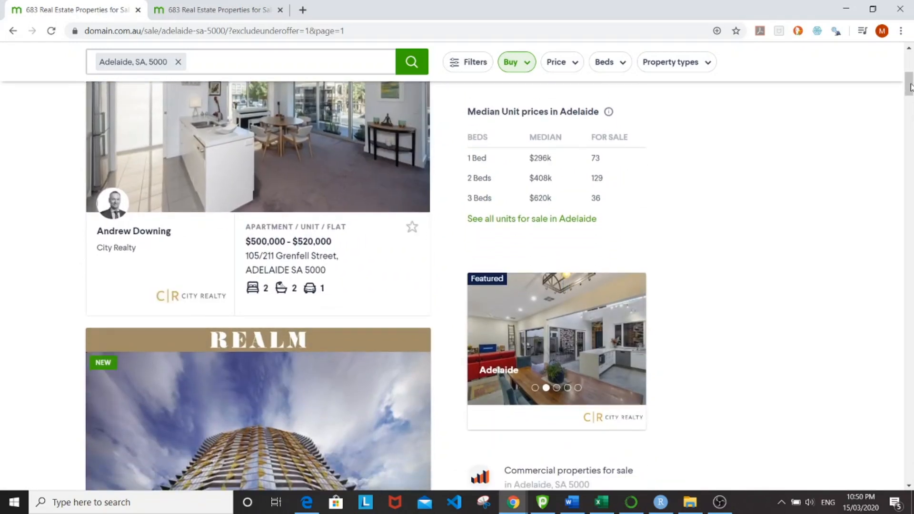
scroll("down", 3)
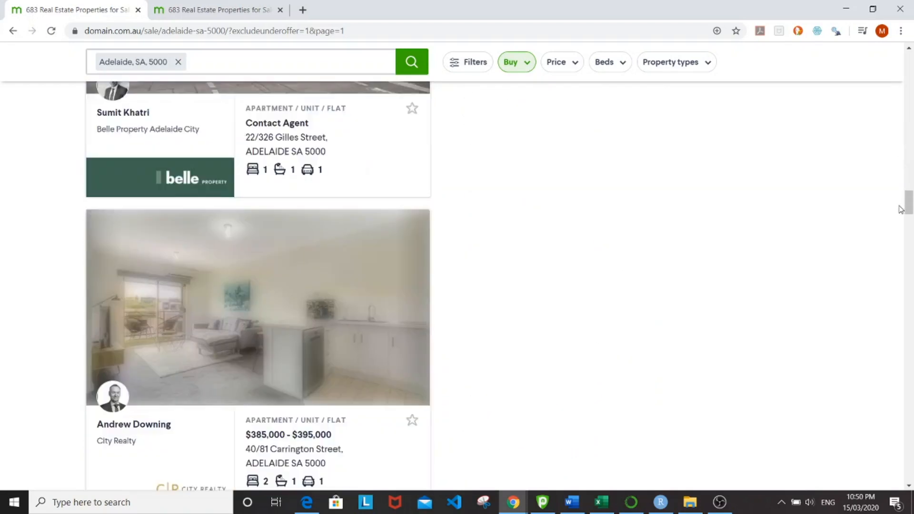
scroll("down", 3)
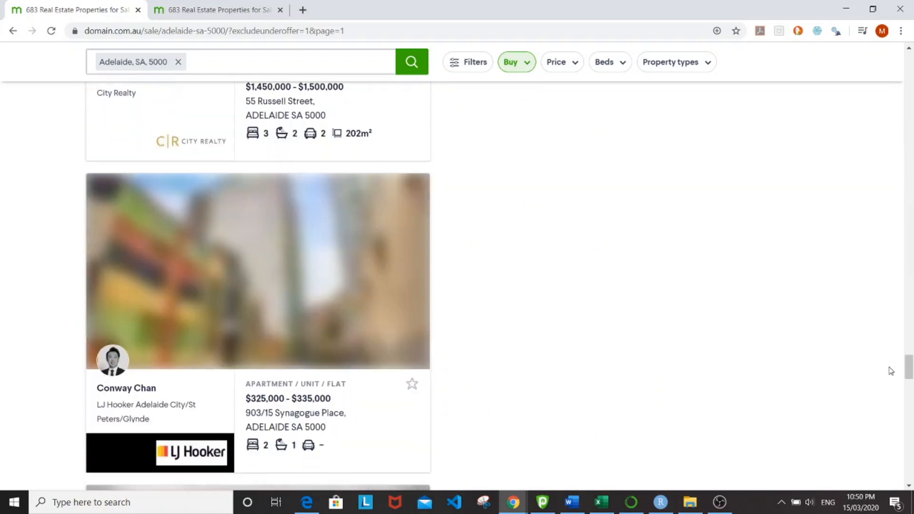
scroll("down", 3)
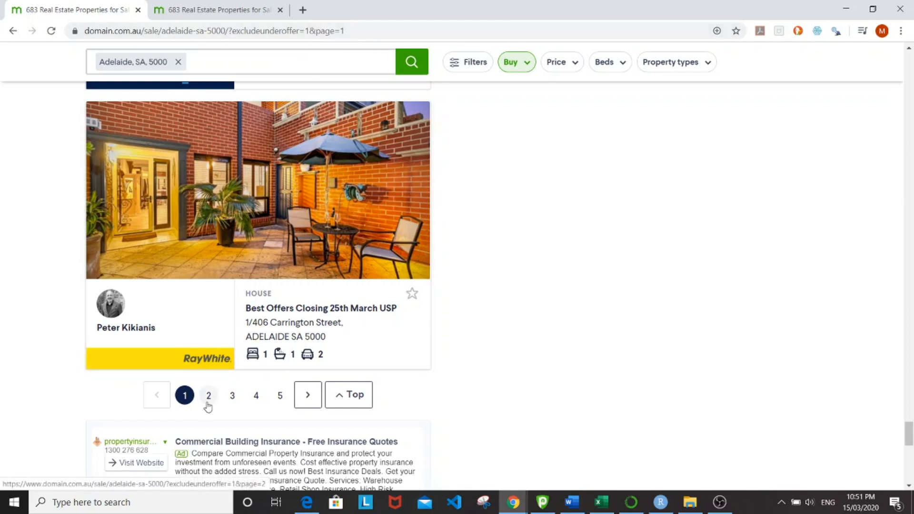
Move to the second page of listings and scroll through its results.
left_click(232, 395)
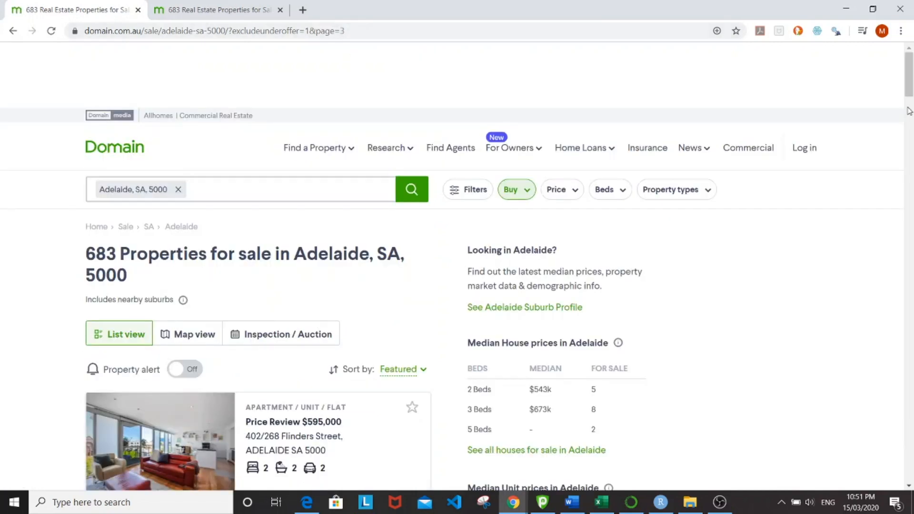
scroll("down", 3)
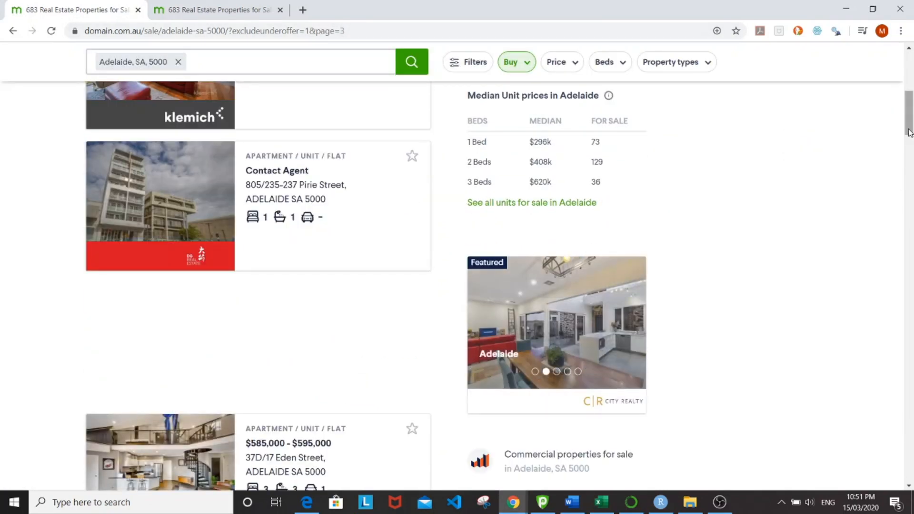
scroll("down", 3)
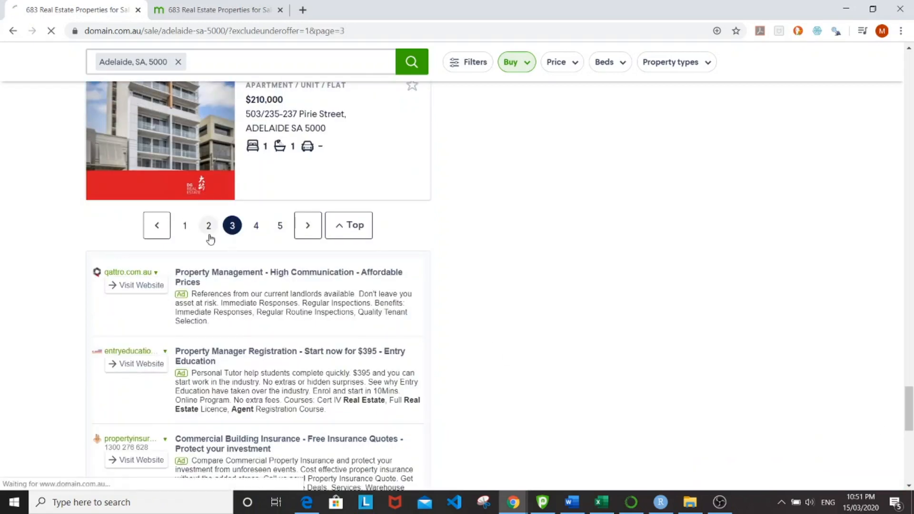
left_click(208, 226)
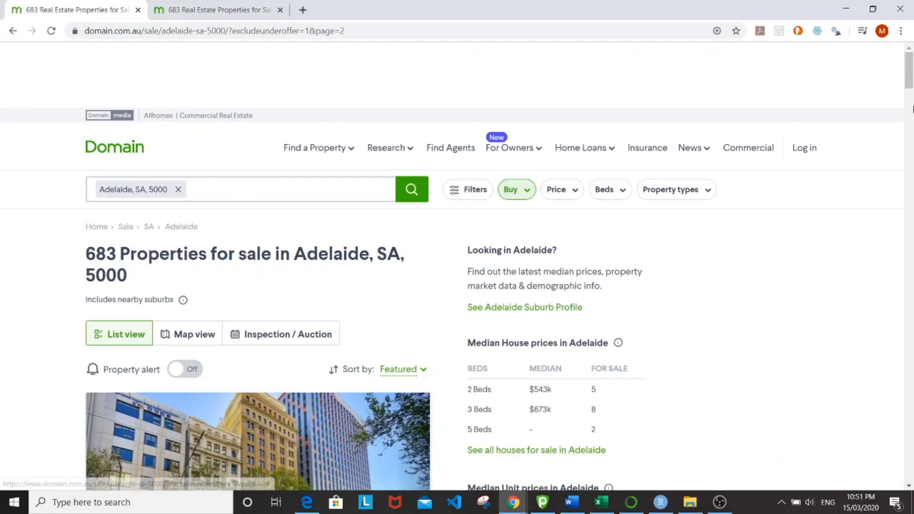
scroll("down", 3)
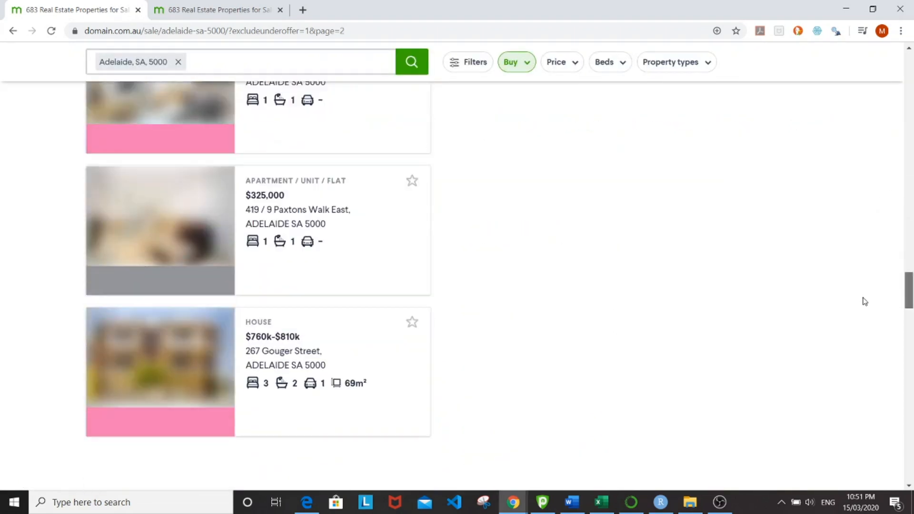
scroll("down", 3)
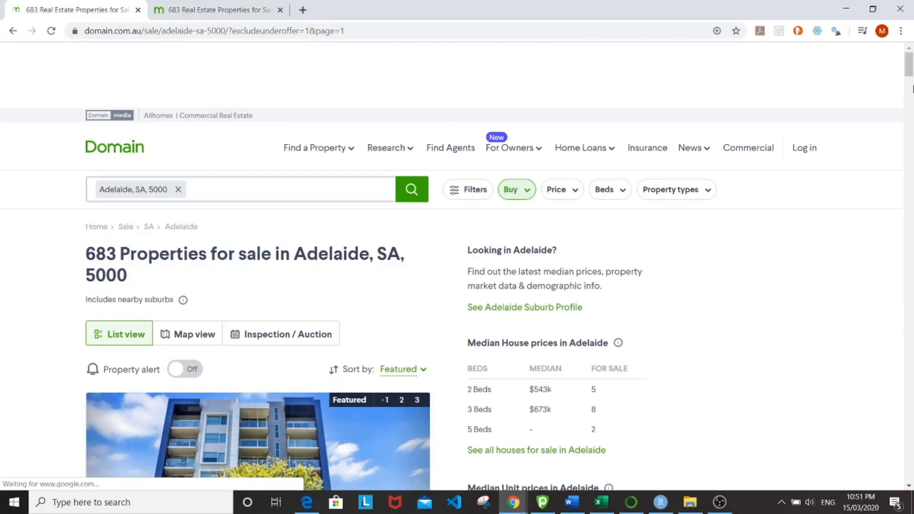
scroll("down", 3)
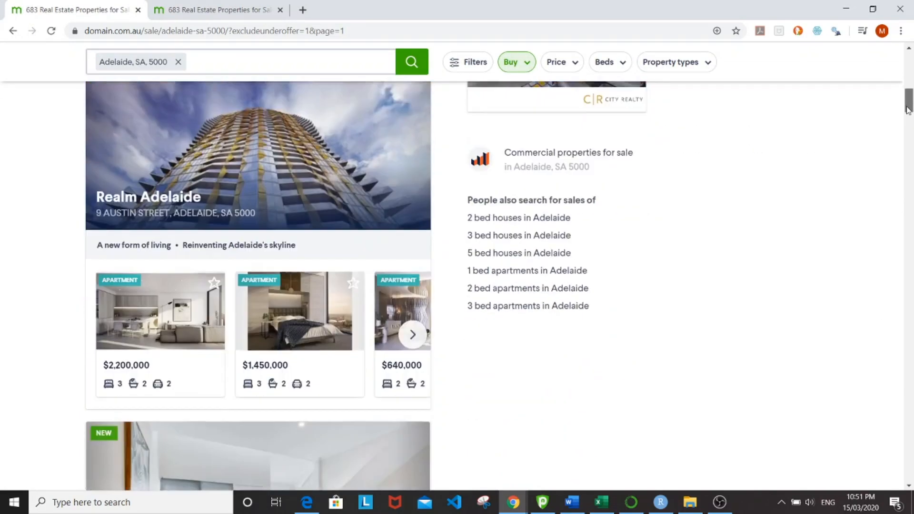
scroll("down", 3)
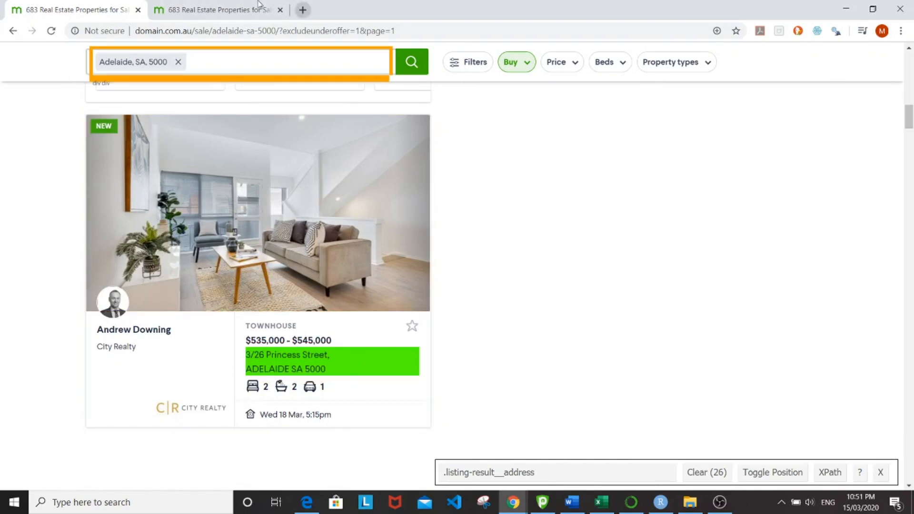
mouse_move(216, 10)
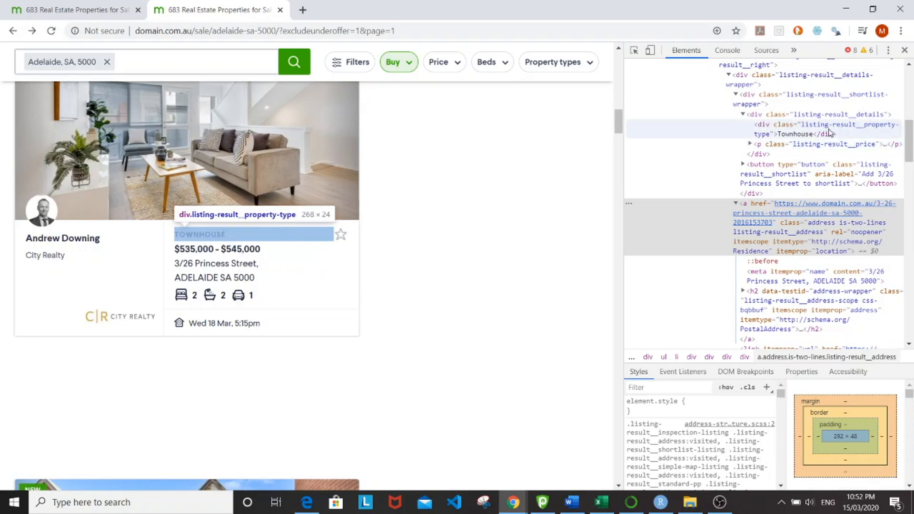
mouse_move(863, 135)
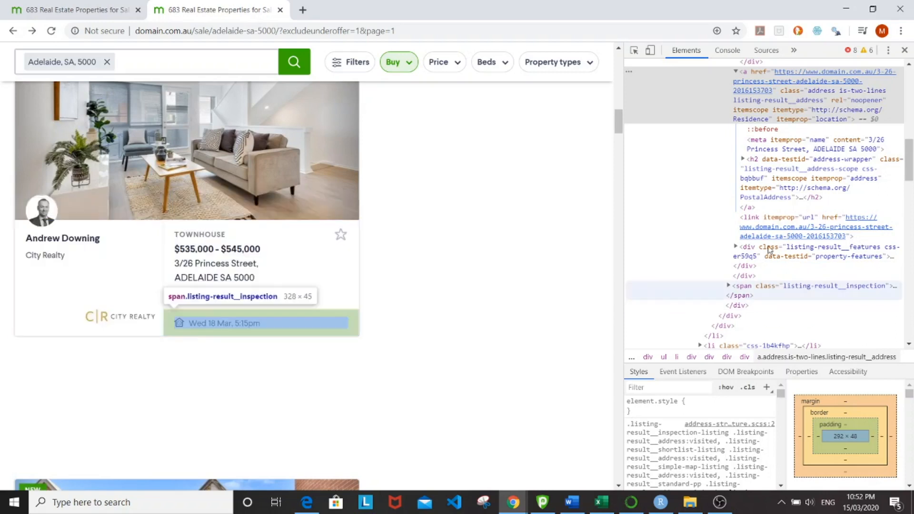
mouse_move(816, 251)
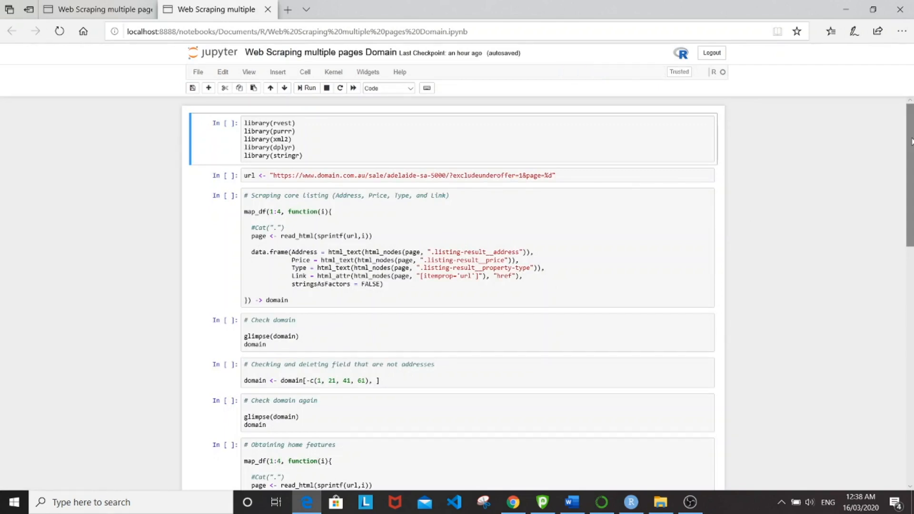
Run the library() cell loading rvest, purrr, xml2, dplyr and stringr.
left_click(358, 150)
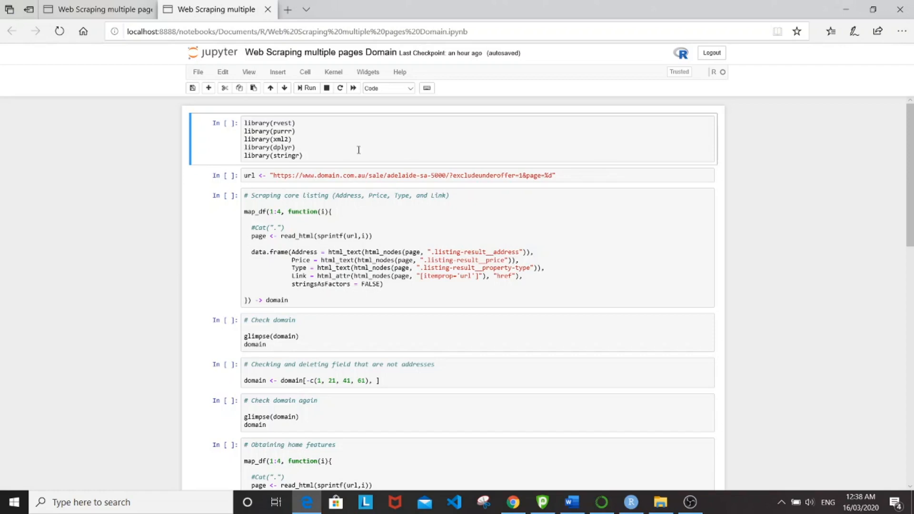
mouse_move(224, 154)
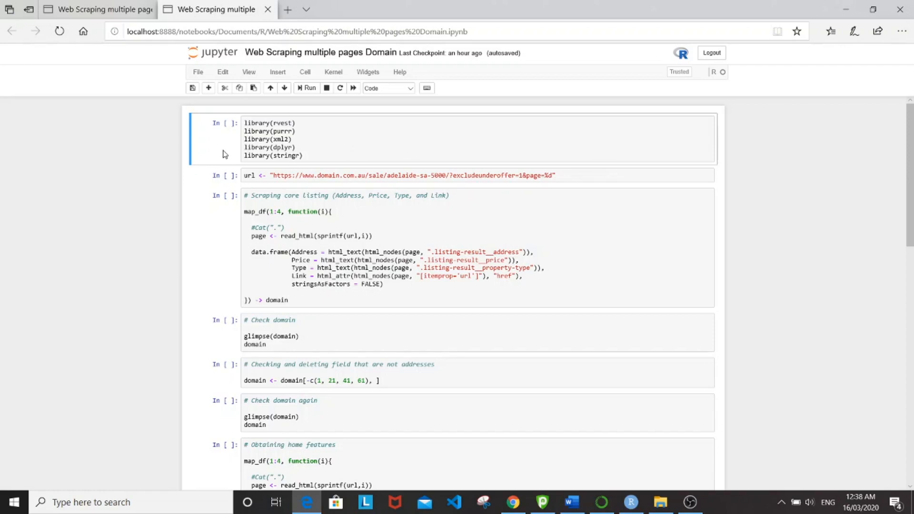
left_click(307, 88)
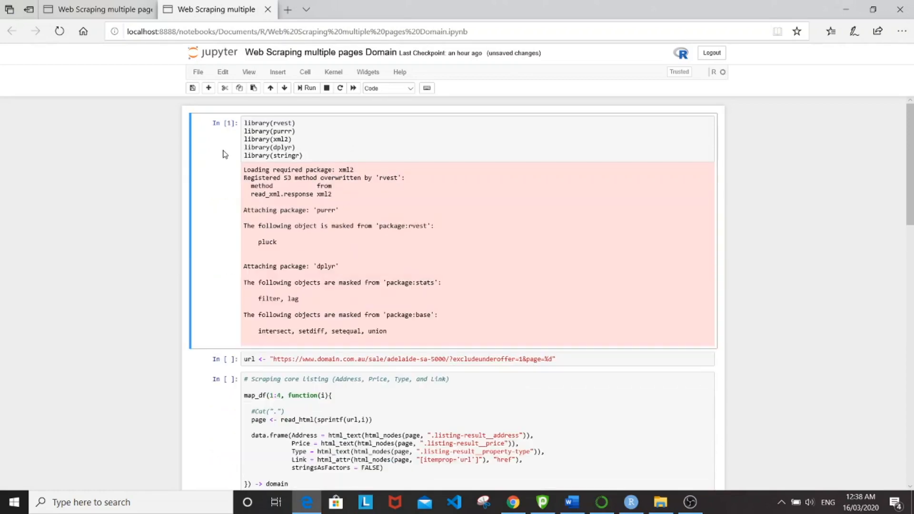
scroll("down", 3)
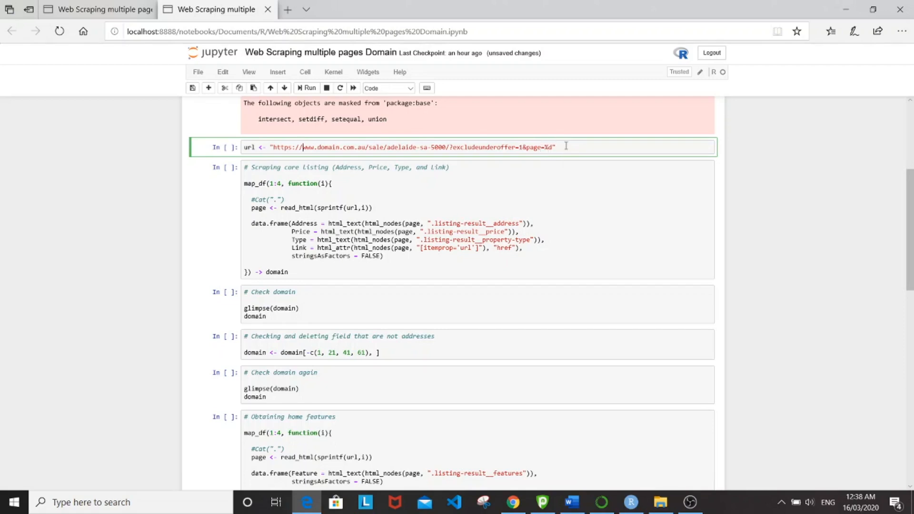
Run the paged URL cell, the four-page map_df scraping cell, and the preview cell.
left_click(310, 88)
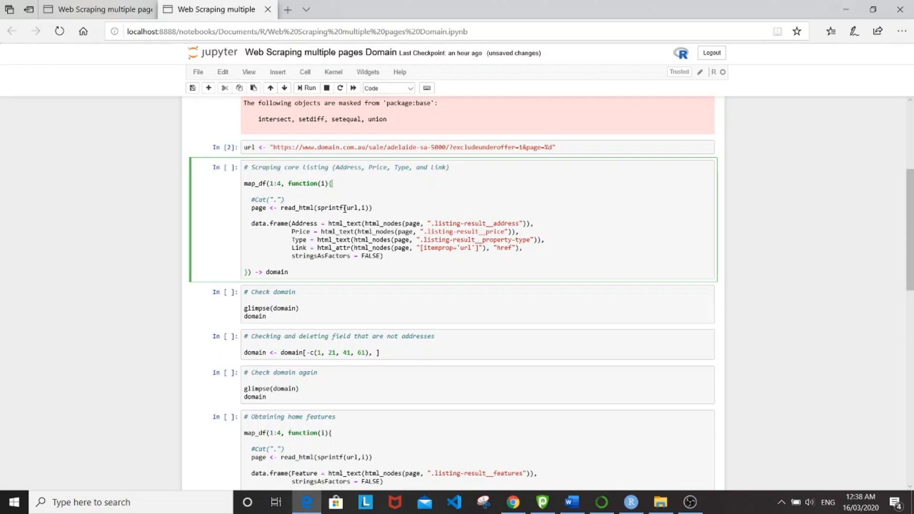
mouse_move(289, 228)
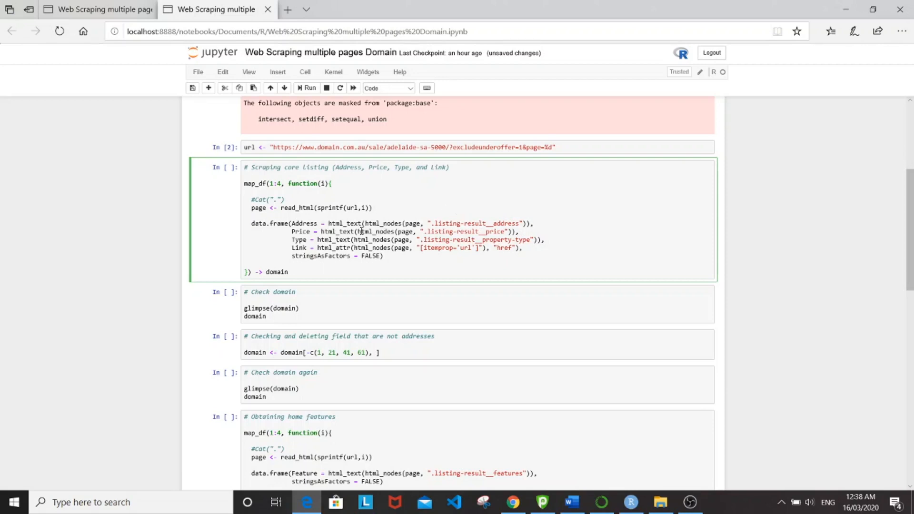
mouse_move(532, 237)
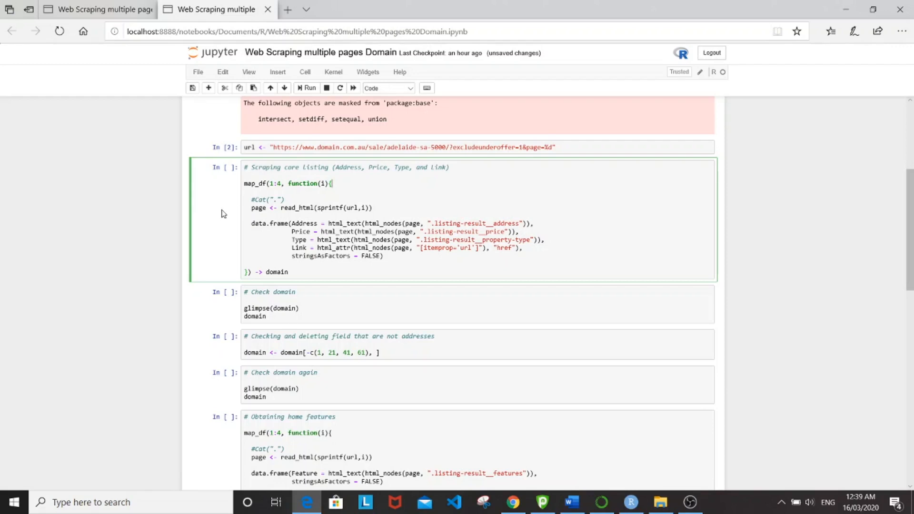
left_click(308, 88)
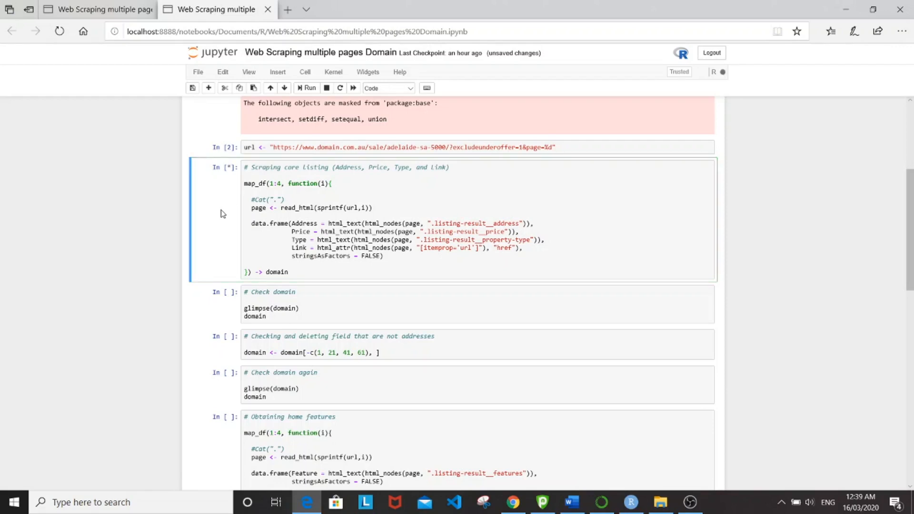
left_click(307, 88)
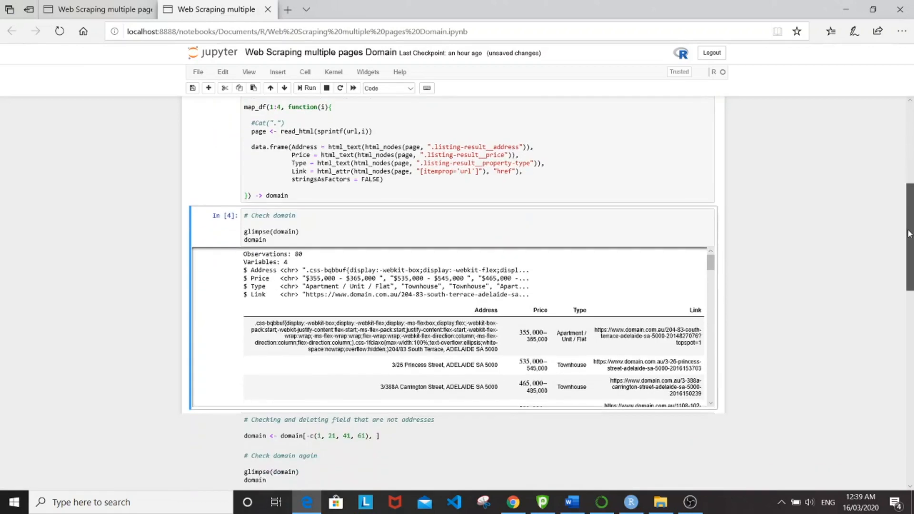
scroll("down", 3)
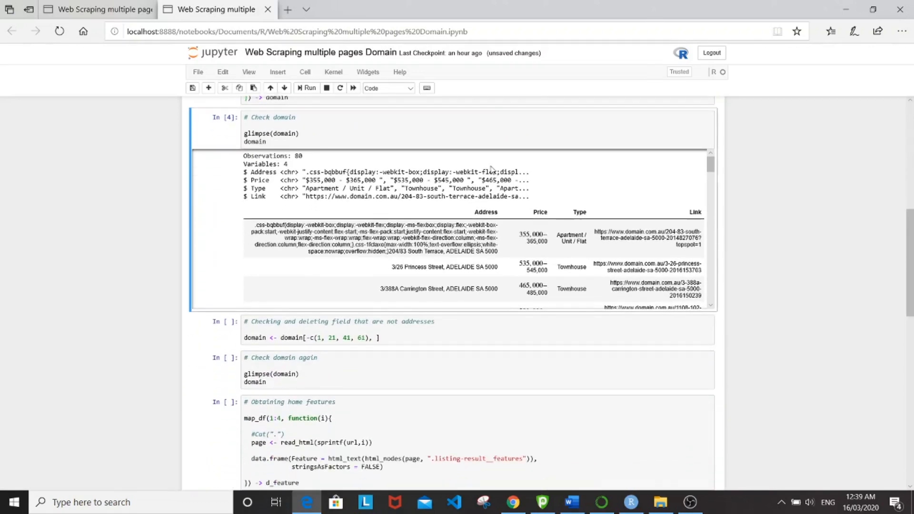
mouse_move(708, 184)
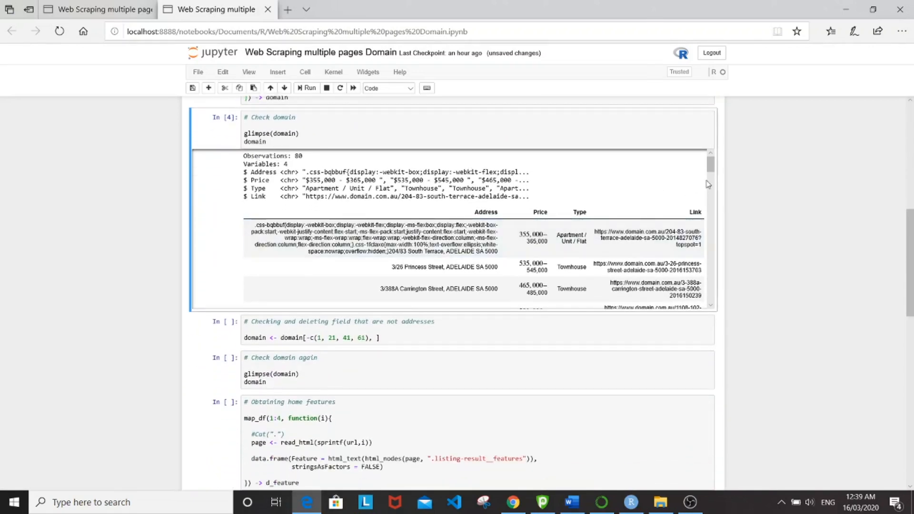
scroll("down", 3)
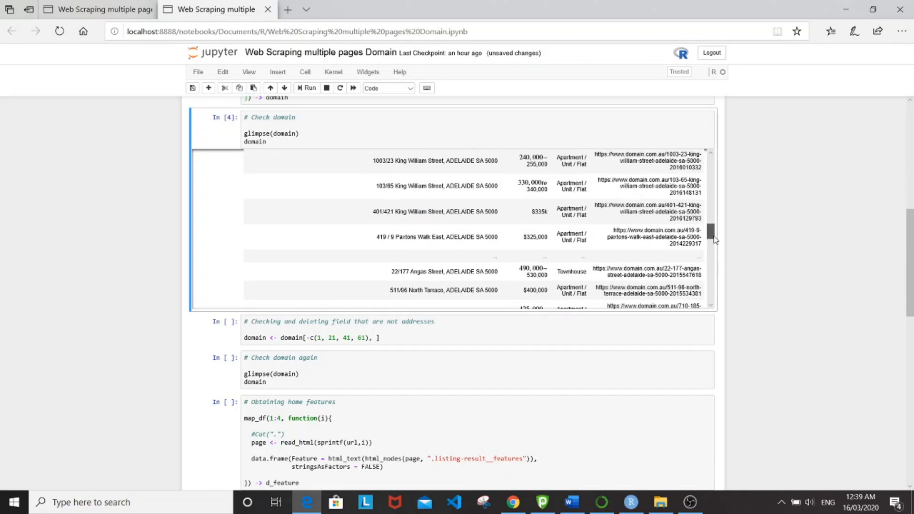
scroll("down", 3)
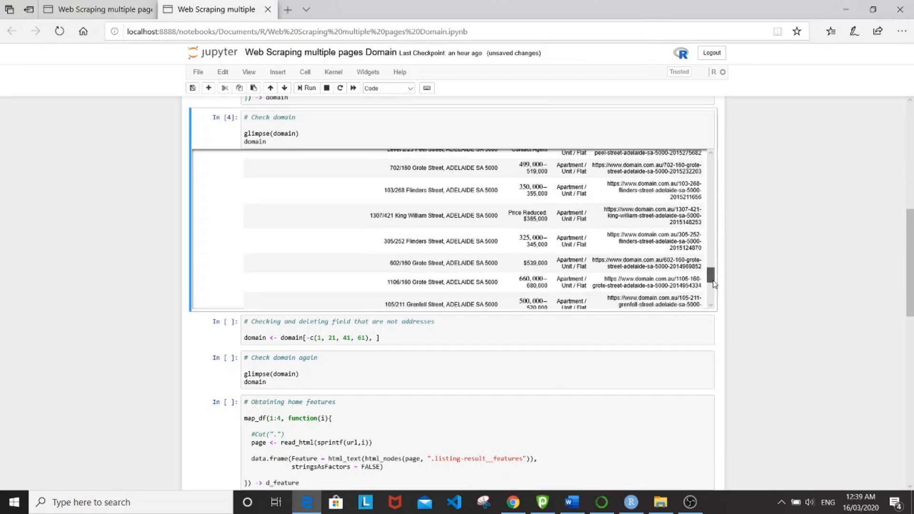
scroll("down", 3)
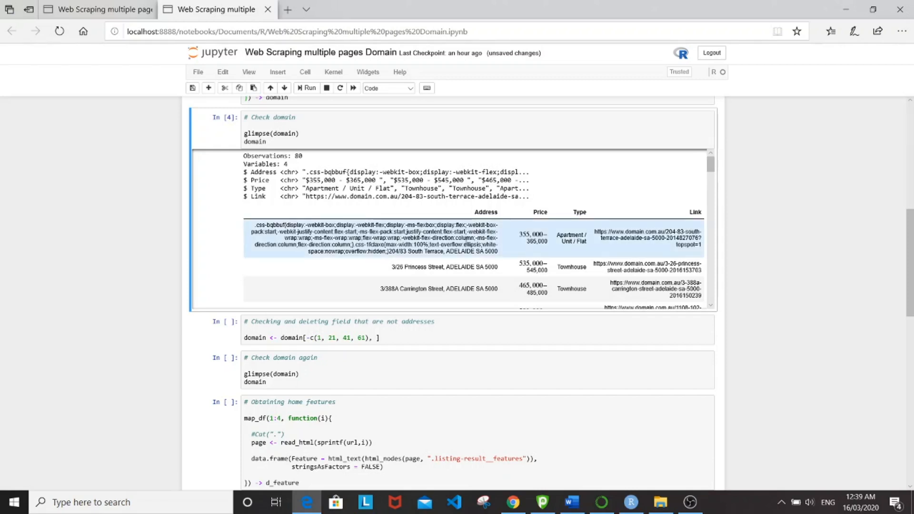
mouse_move(540, 253)
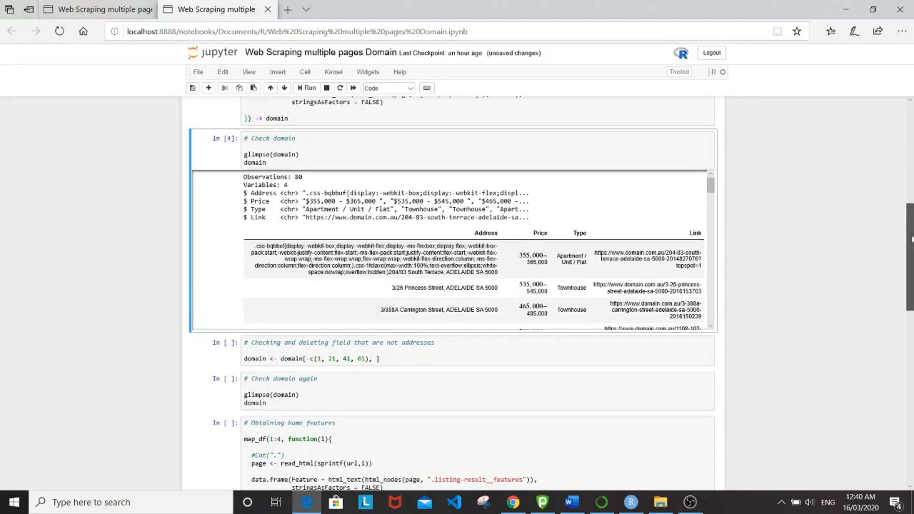
scroll("down", 3)
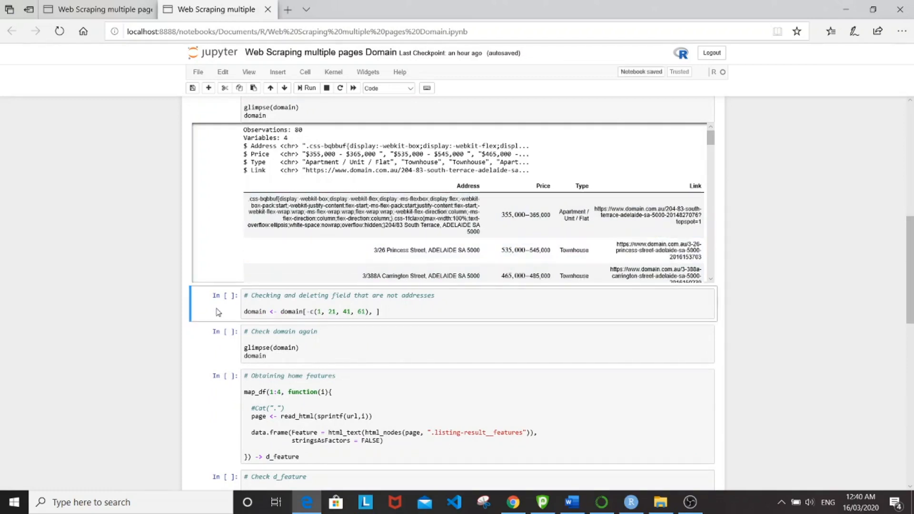
Delete rows 1, 21, 41 and 61, then recheck domain's 76 listings.
left_click(309, 88)
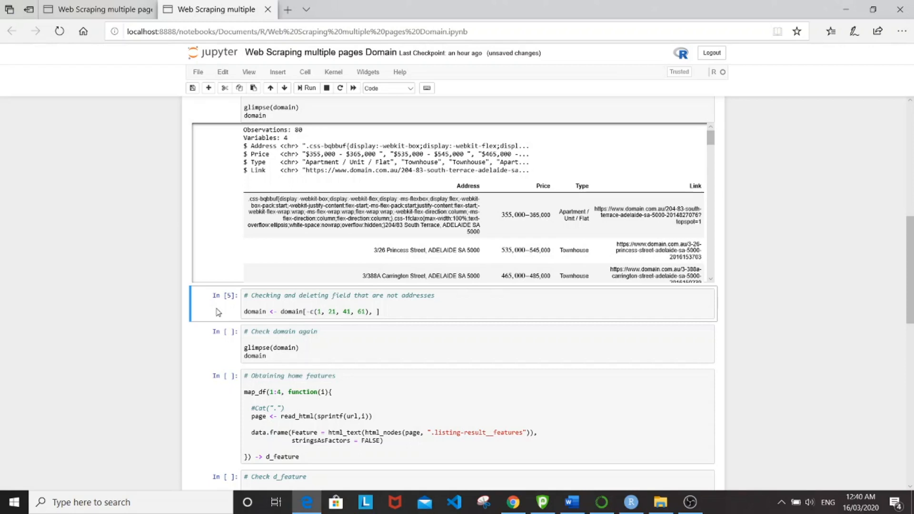
left_click(222, 344)
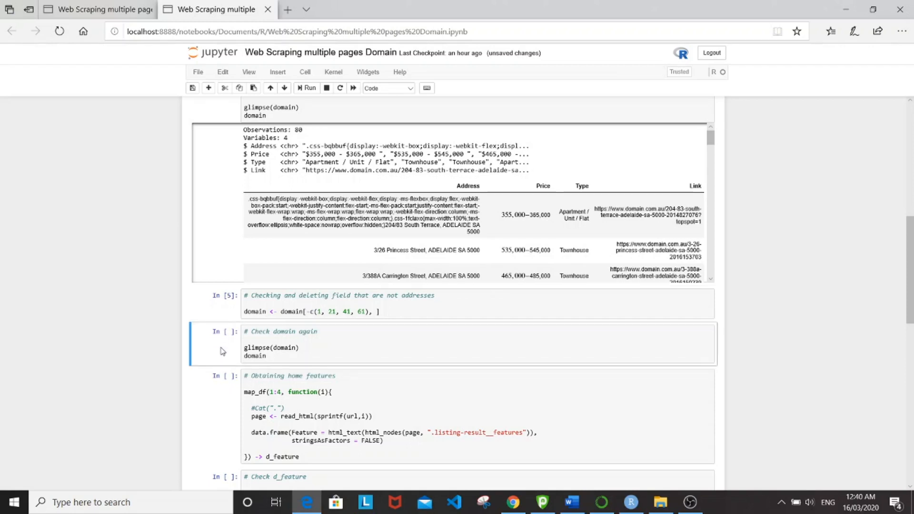
left_click(309, 88)
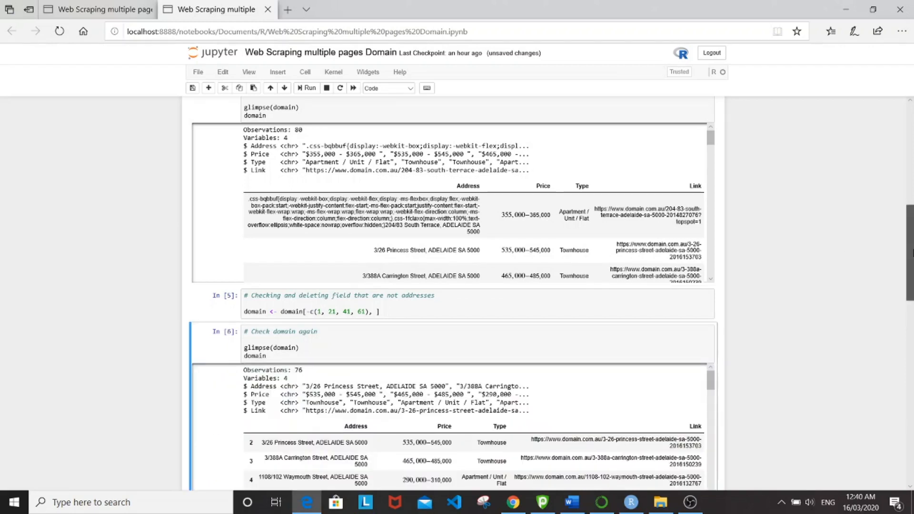
scroll("down", 3)
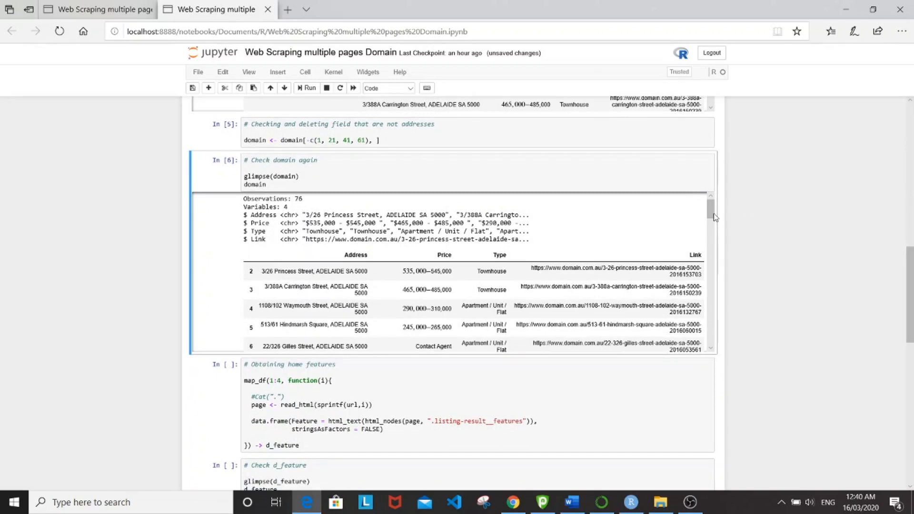
scroll("down", 3)
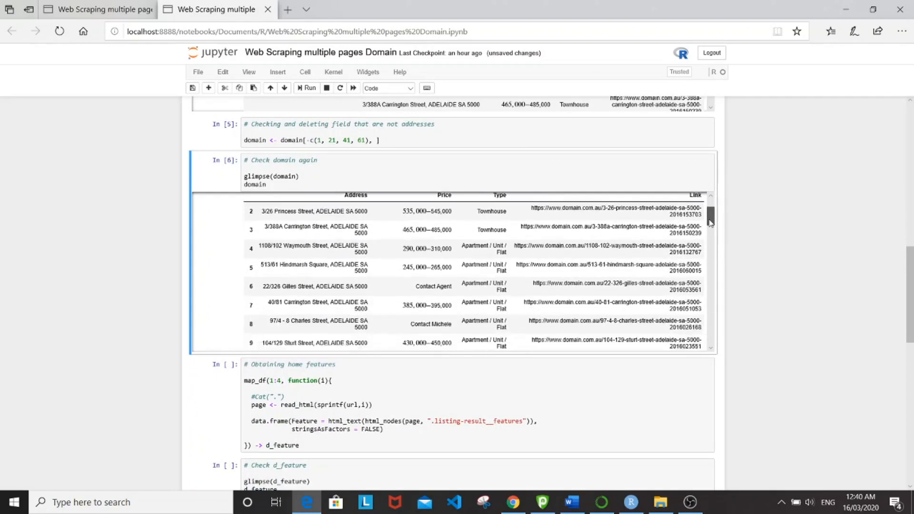
scroll("down", 3)
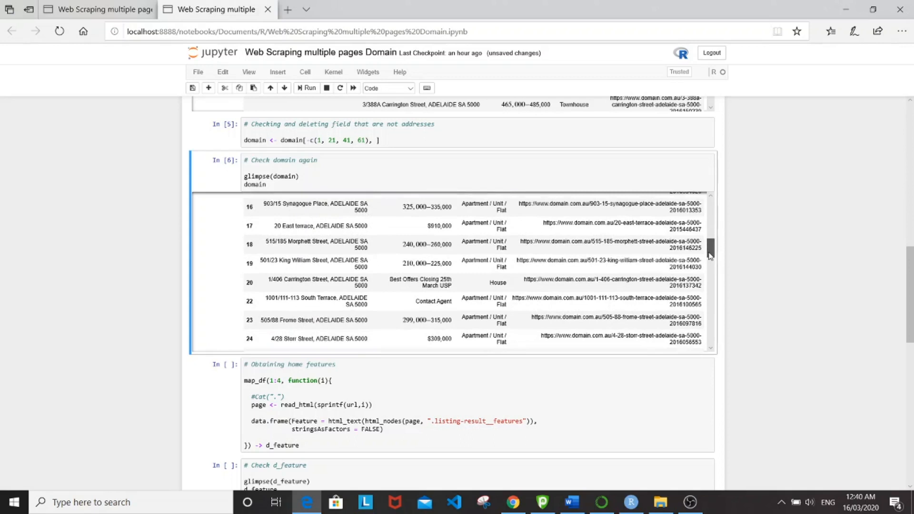
scroll("down", 3)
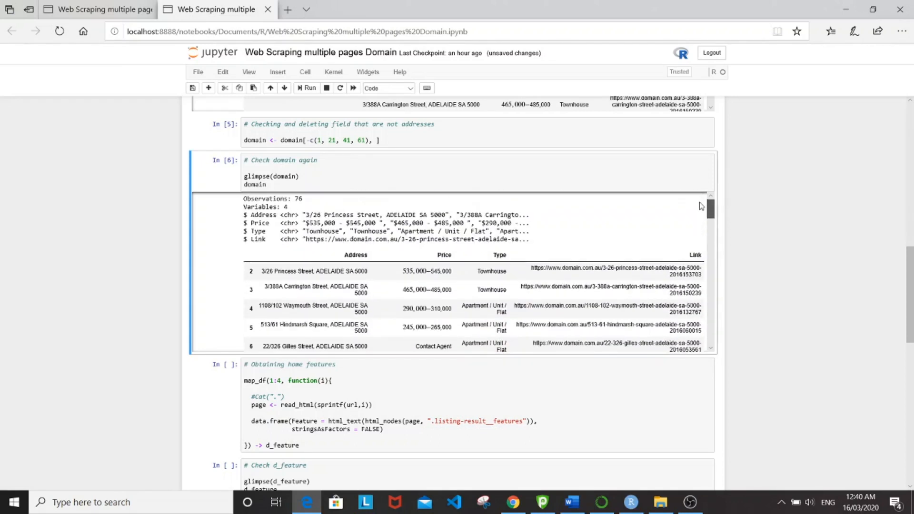
scroll("down", 3)
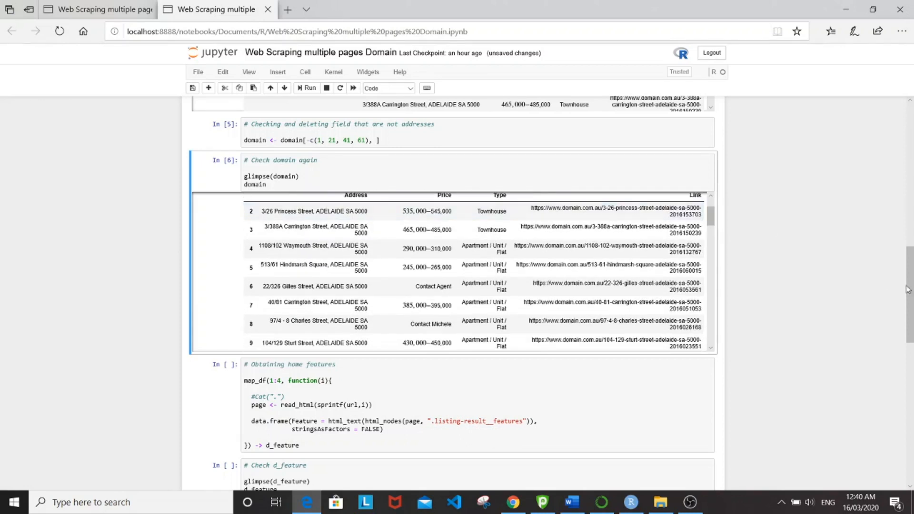
Scroll through the scraped d_feature output of 84 bed/bath/parking rows.
scroll("down", 3)
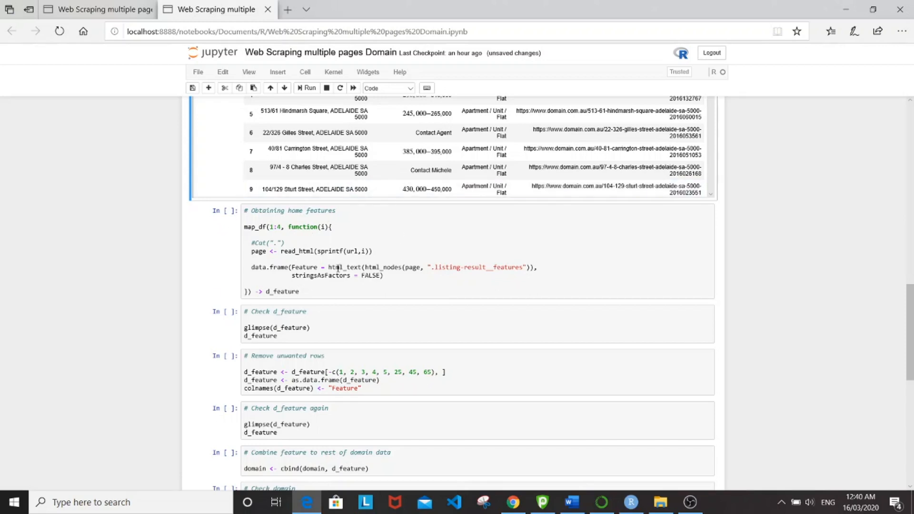
mouse_move(269, 228)
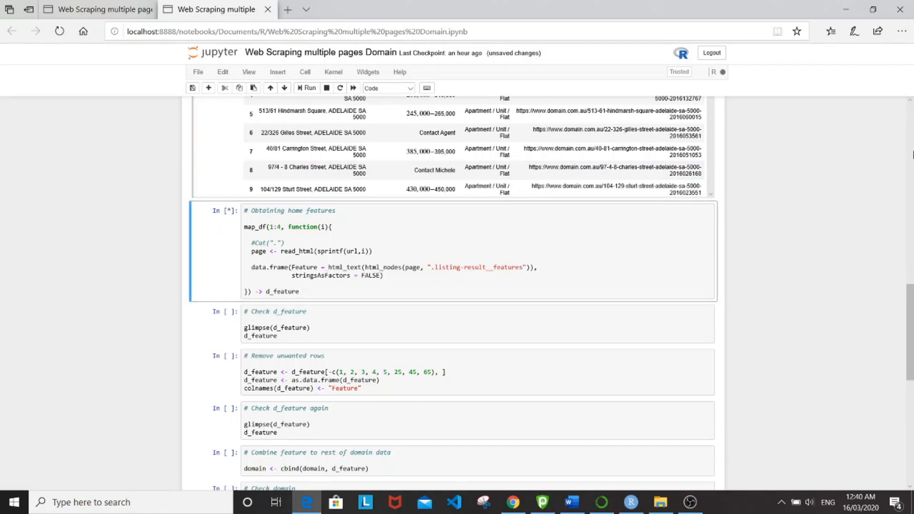
scroll("down", 3)
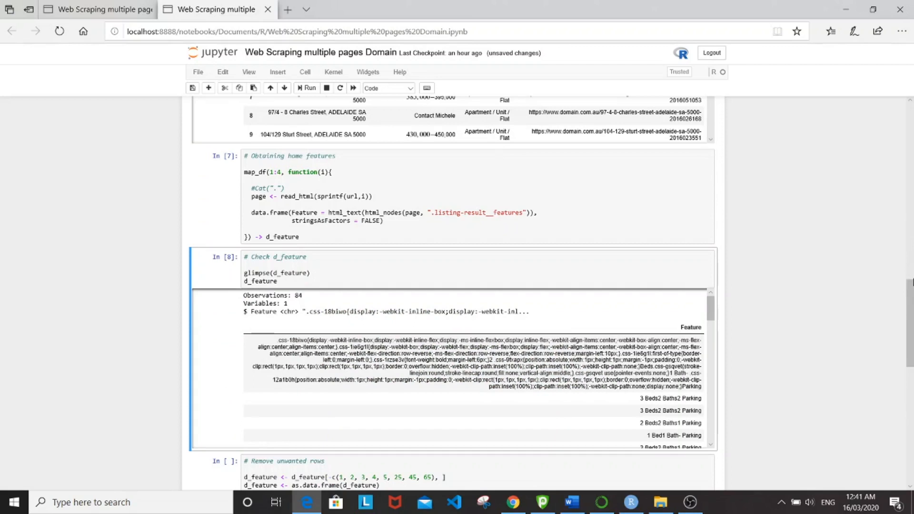
scroll("down", 3)
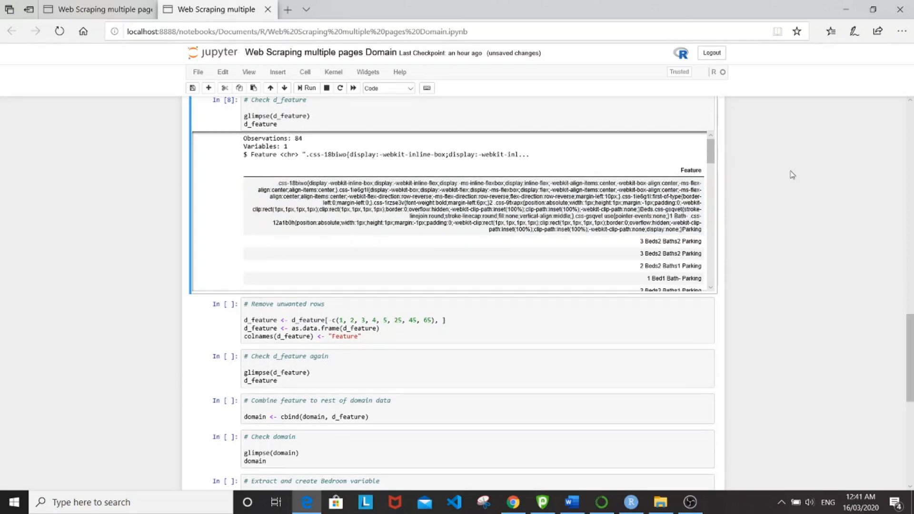
scroll("down", 3)
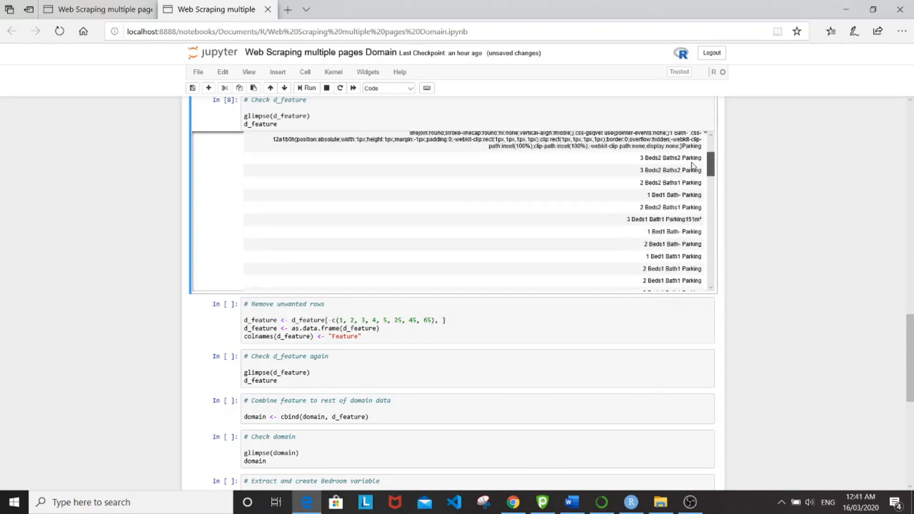
scroll("down", 3)
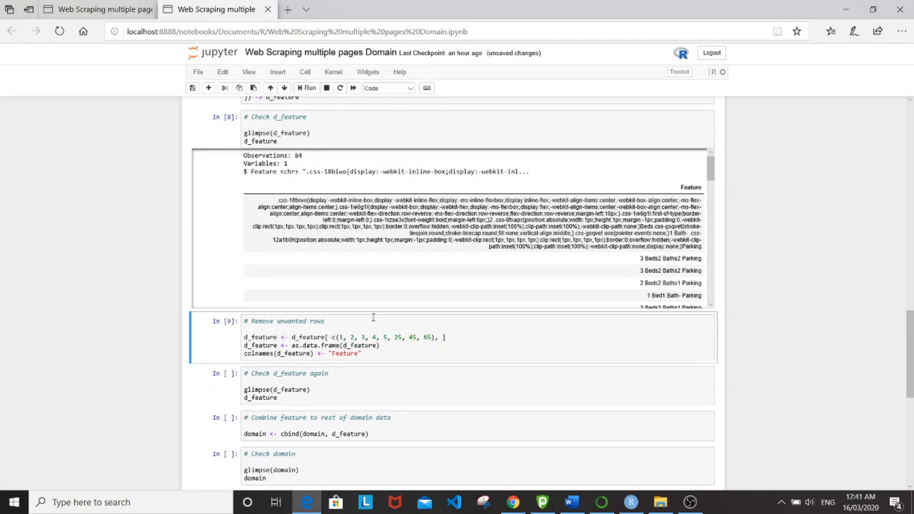
Rerun the d_feature check and scroll through its 76 clean rows.
scroll("down", 3)
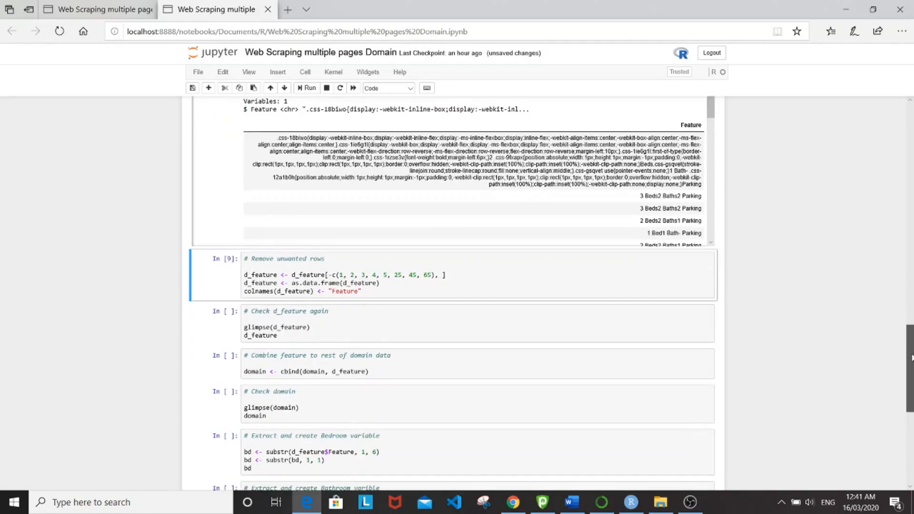
scroll("down", 3)
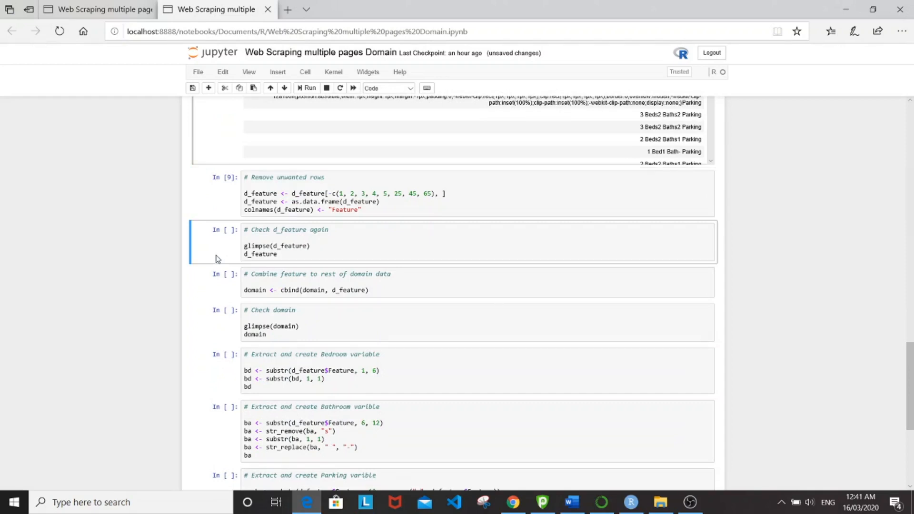
left_click(309, 88)
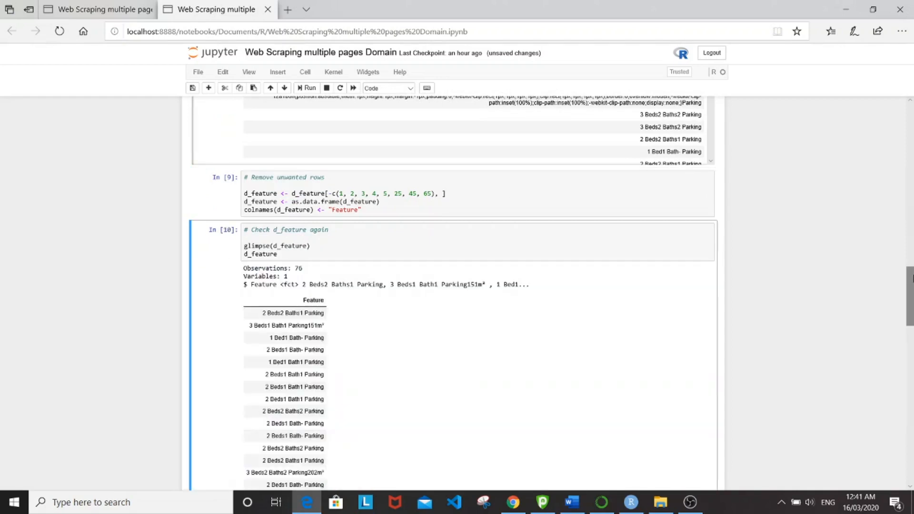
scroll("down", 3)
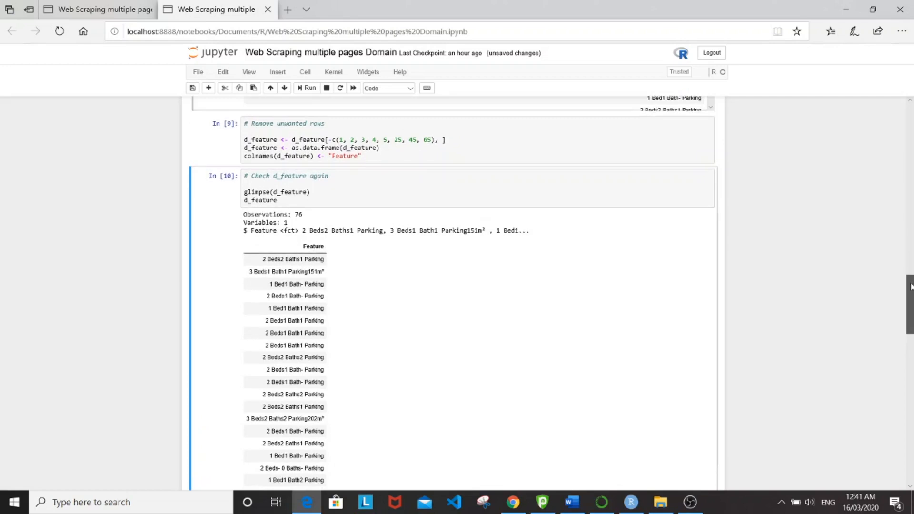
scroll("down", 3)
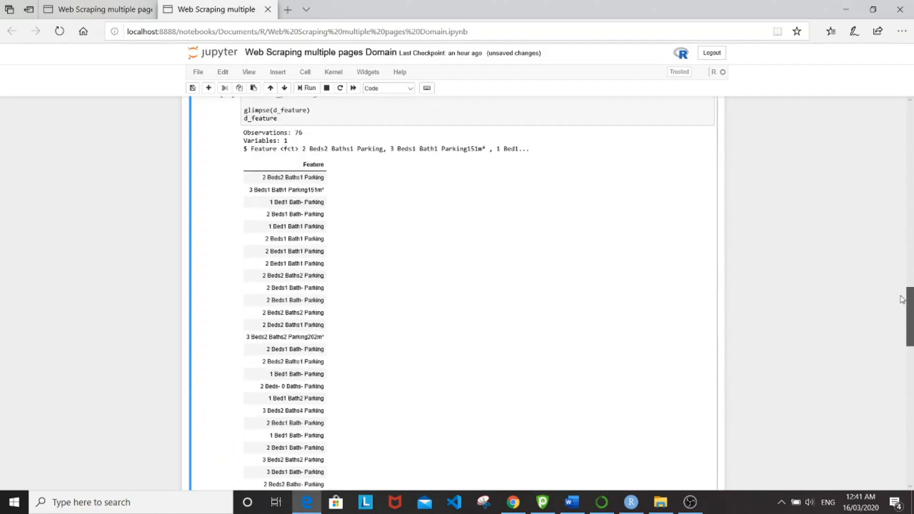
scroll("down", 3)
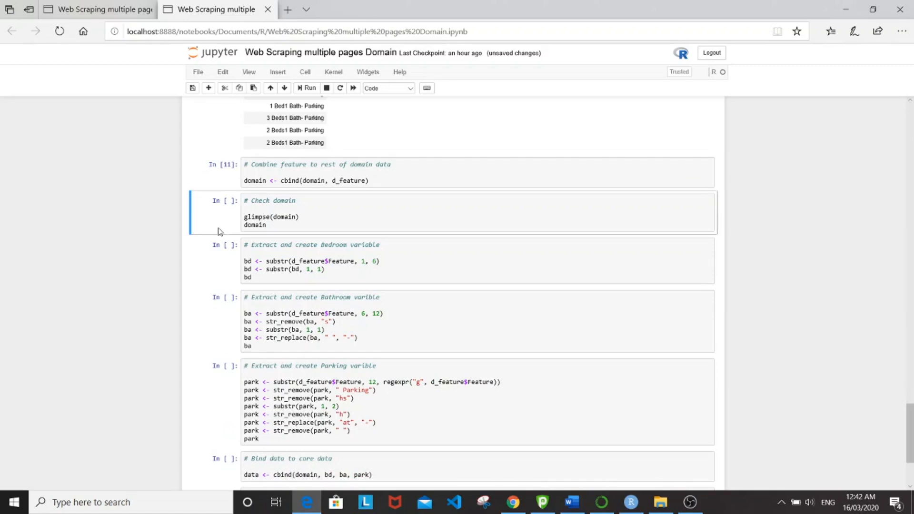
left_click(307, 89)
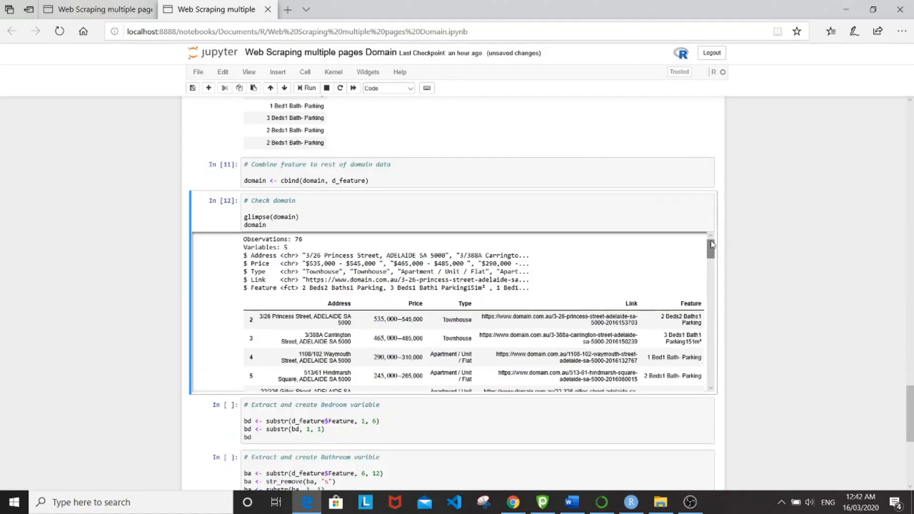
scroll("down", 3)
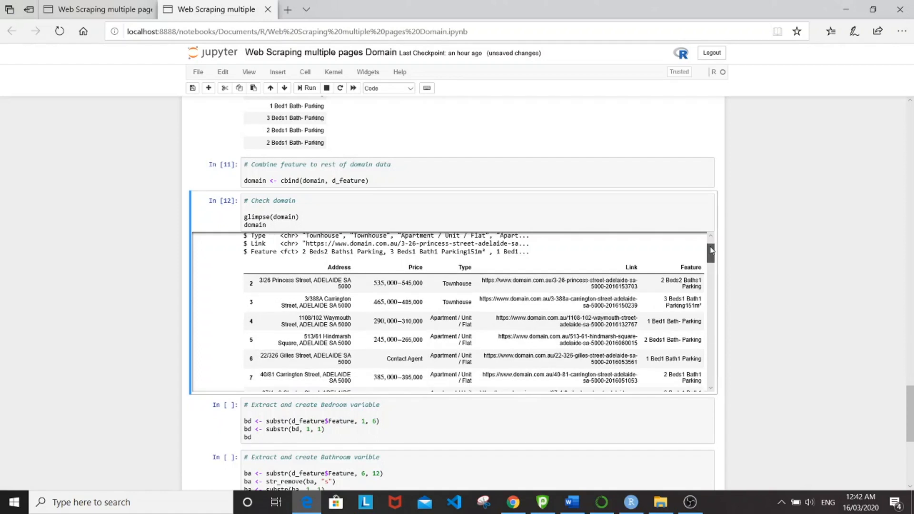
scroll("down", 3)
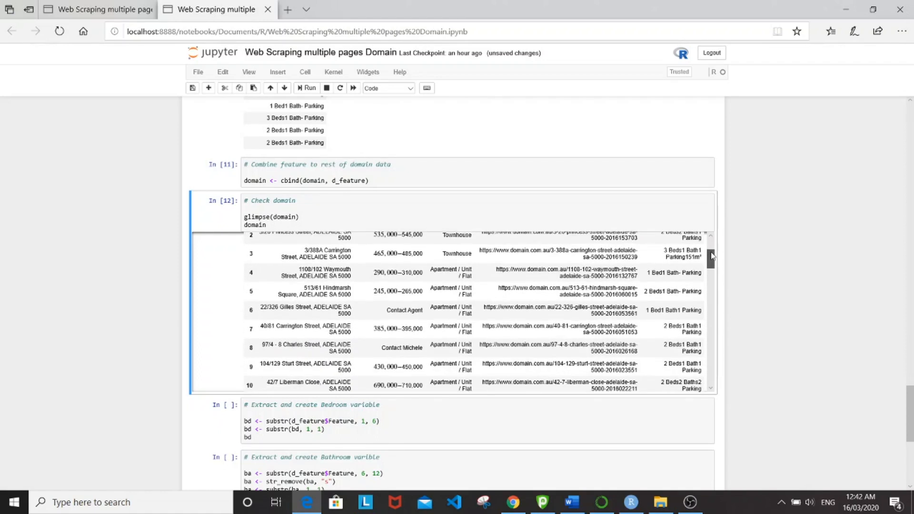
scroll("down", 3)
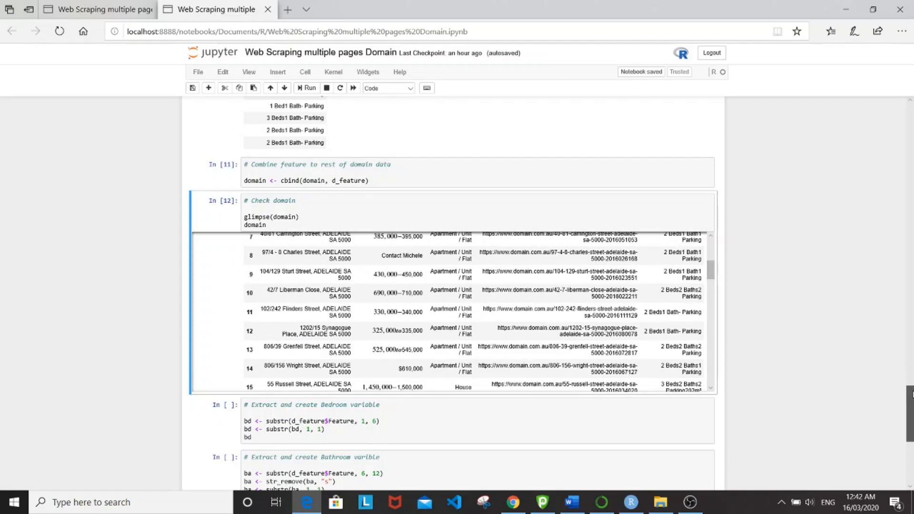
scroll("down", 3)
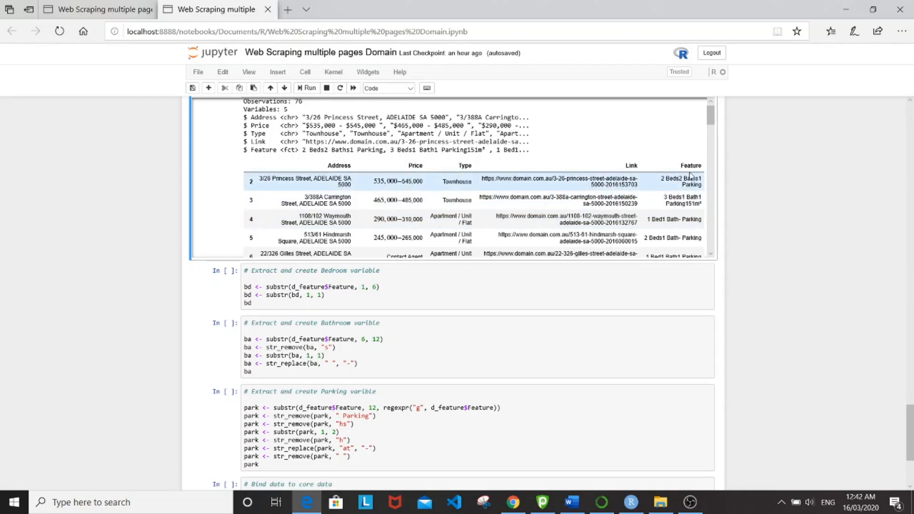
mouse_move(206, 335)
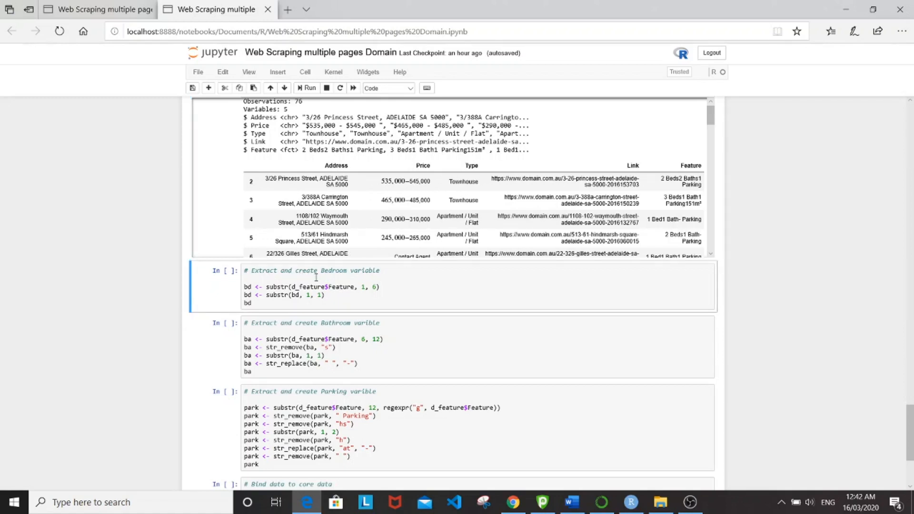
mouse_move(363, 330)
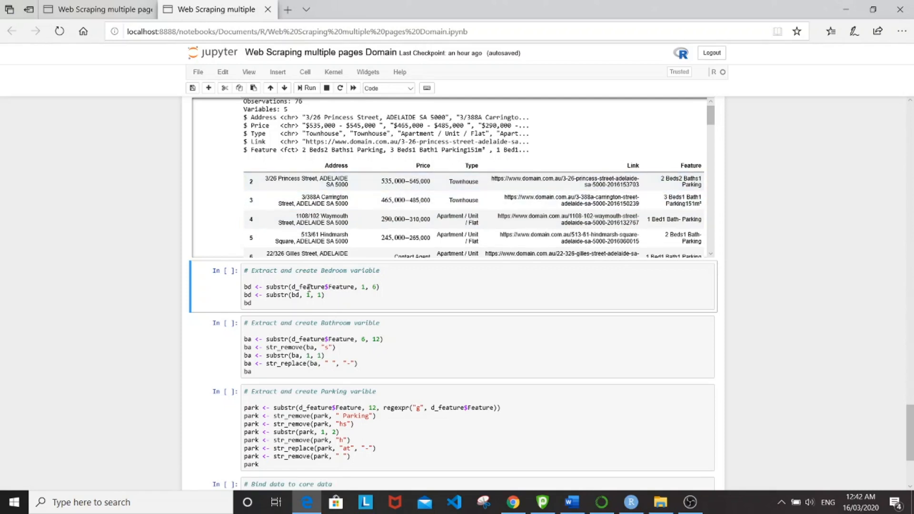
mouse_move(223, 294)
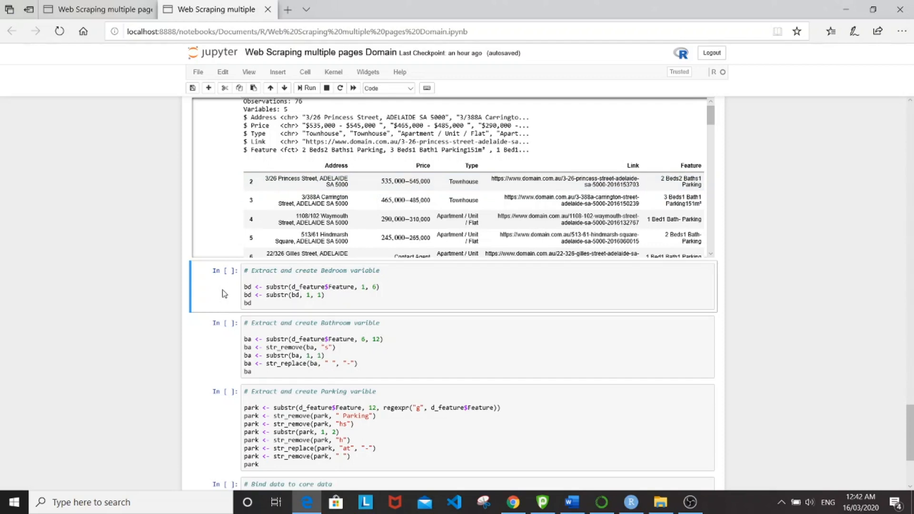
Run the Bedroom, Bathroom and Parking extraction cells, each yielding 76 values.
left_click(307, 88)
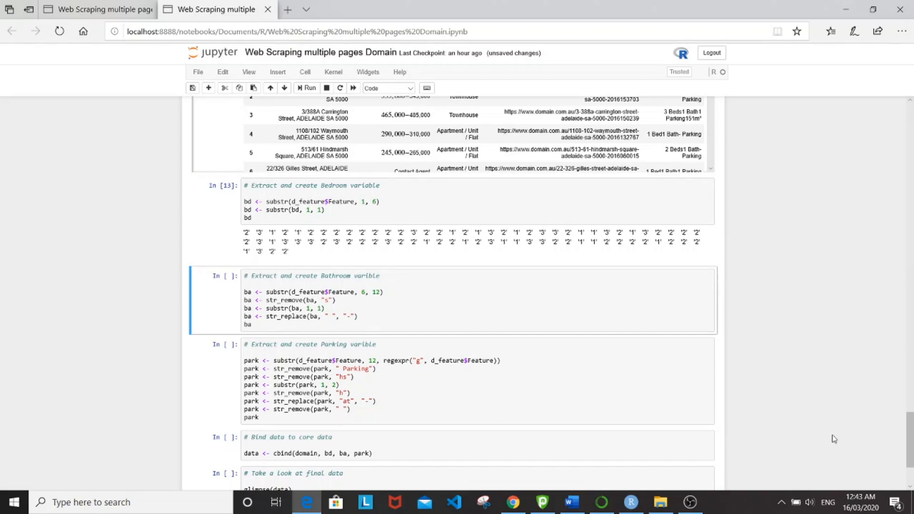
scroll("down", 3)
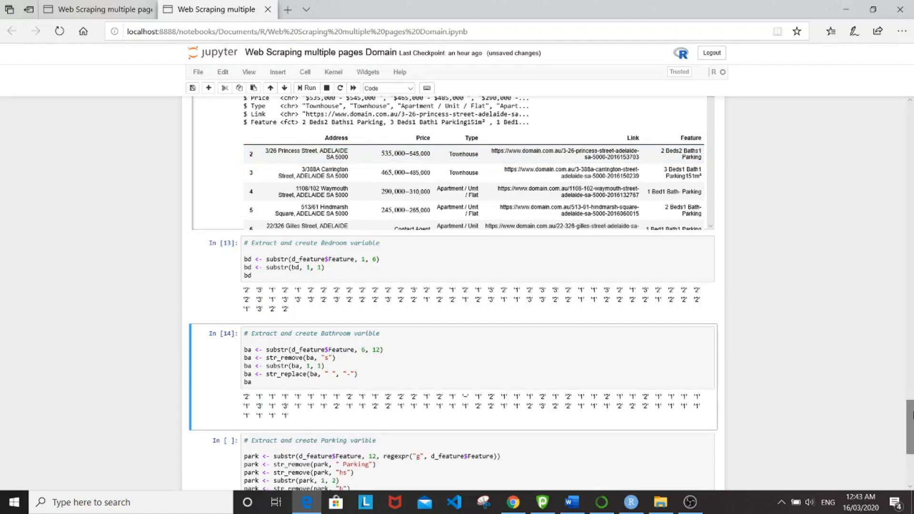
scroll("down", 3)
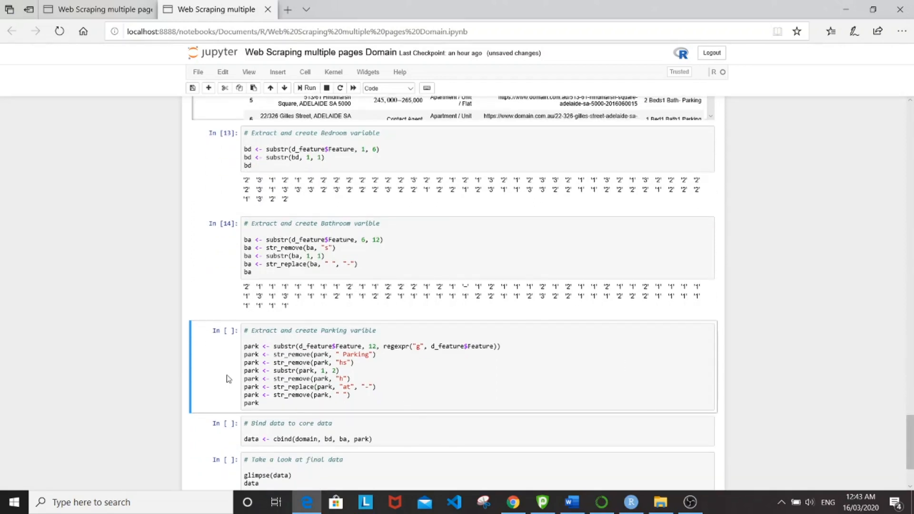
key("shift+enter")
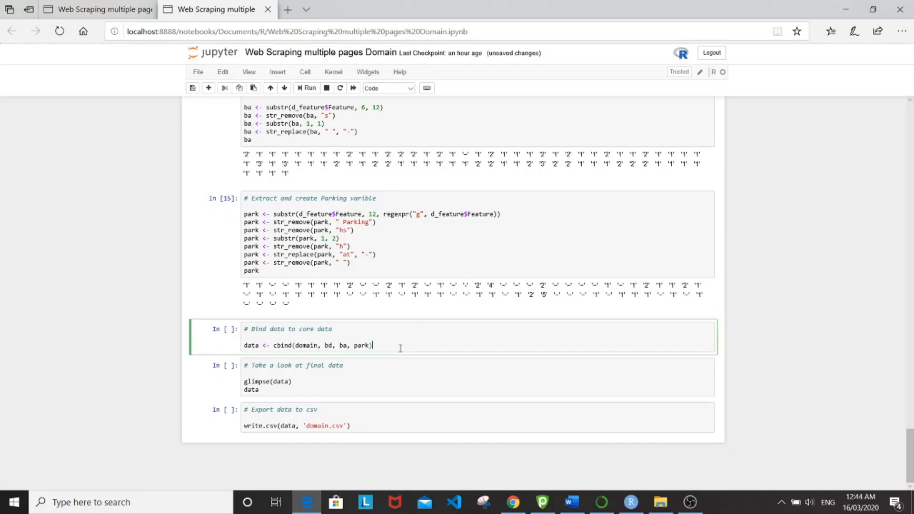
mouse_move(612, 358)
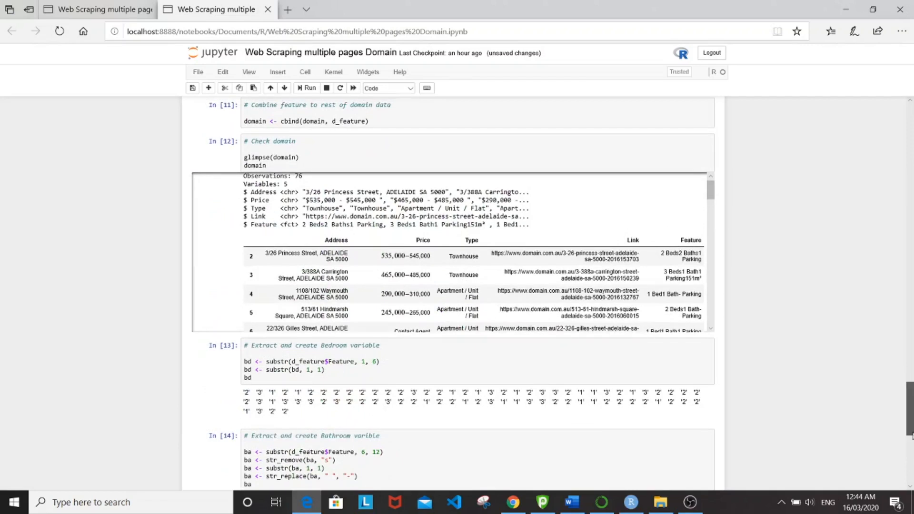
Review the bound 76-row, 8-variable table and select the write.csv export cell.
scroll("down", 3)
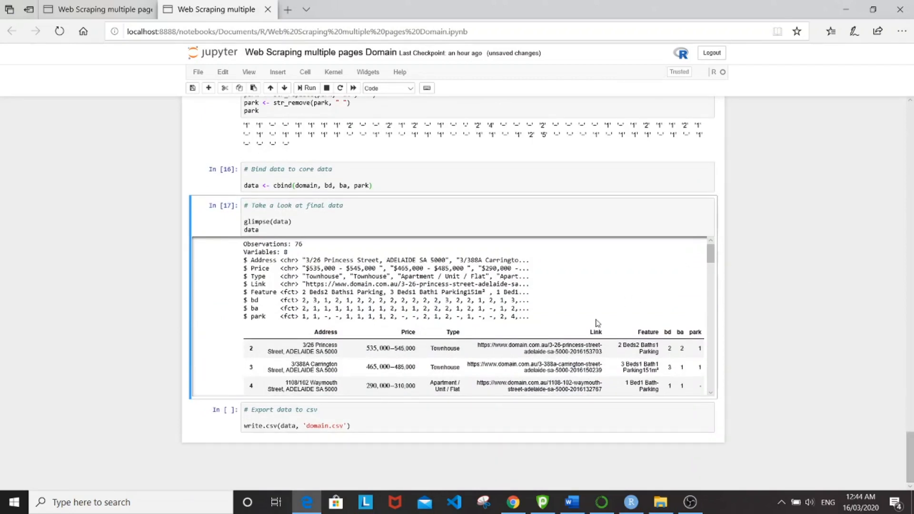
scroll("down", 3)
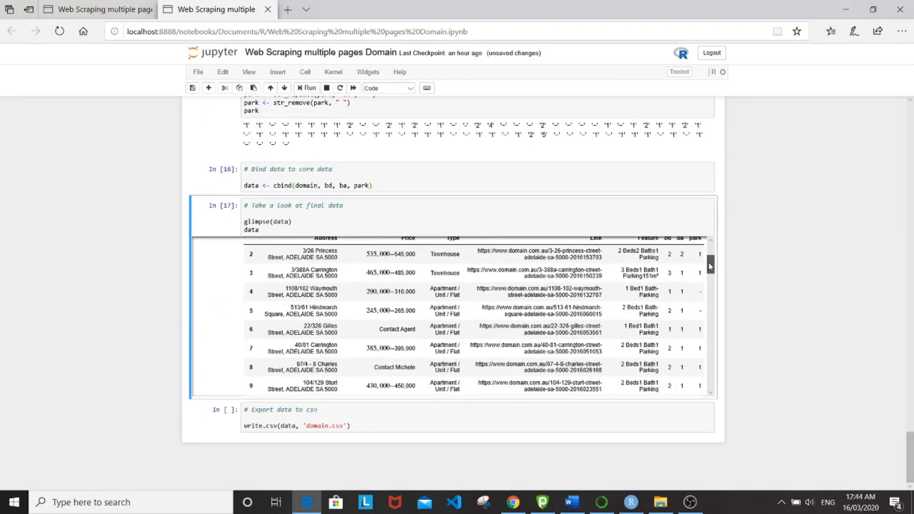
scroll("down", 3)
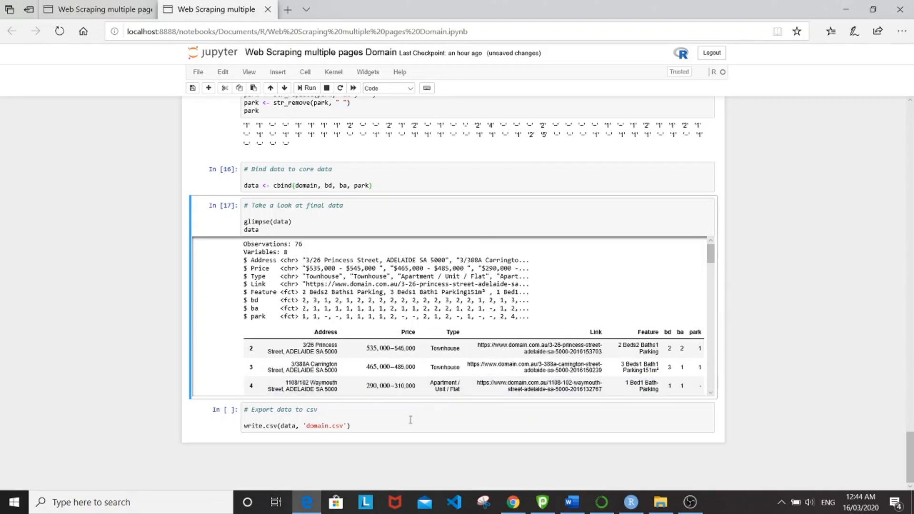
left_click(409, 417)
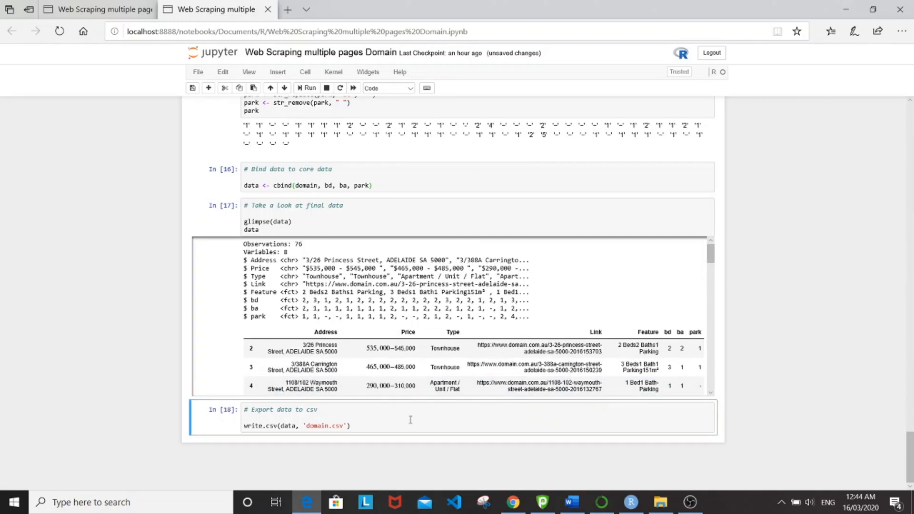
mouse_move(489, 403)
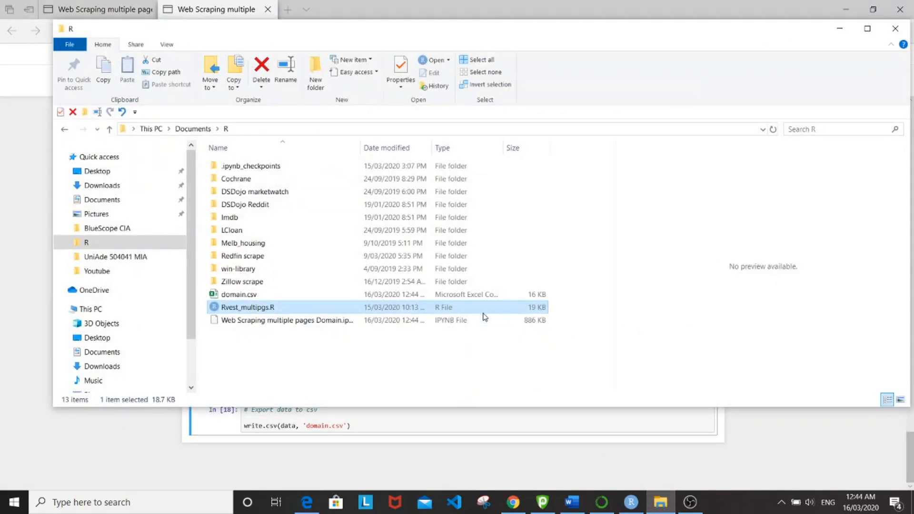
Open domain.csv from the Documents > R folder in Excel.
double_click(239, 294)
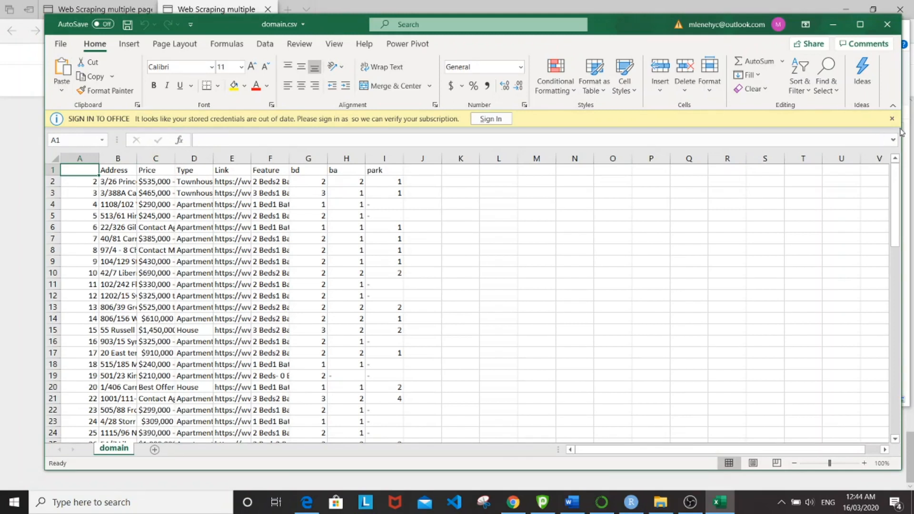
Dismiss the sign-in banner, widen the columns, select B2, and browse the Data and View tabs.
left_click(891, 119)
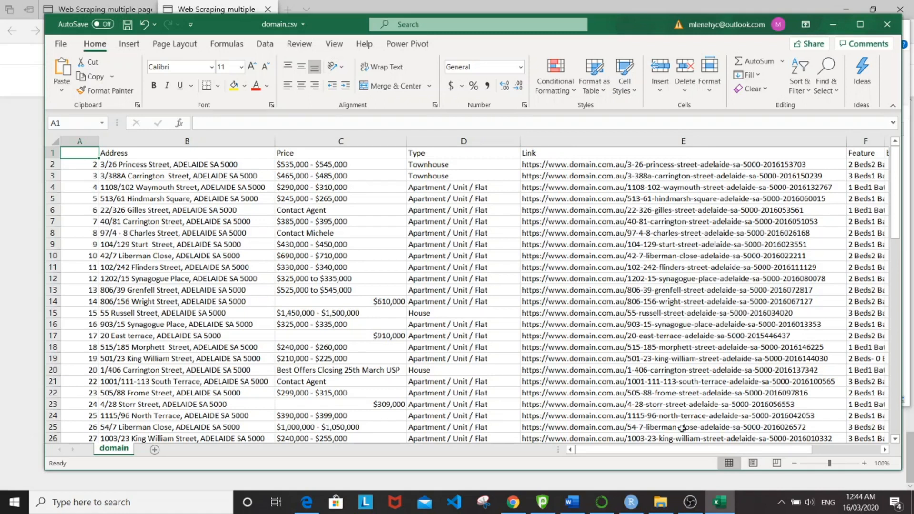
scroll("right", 3)
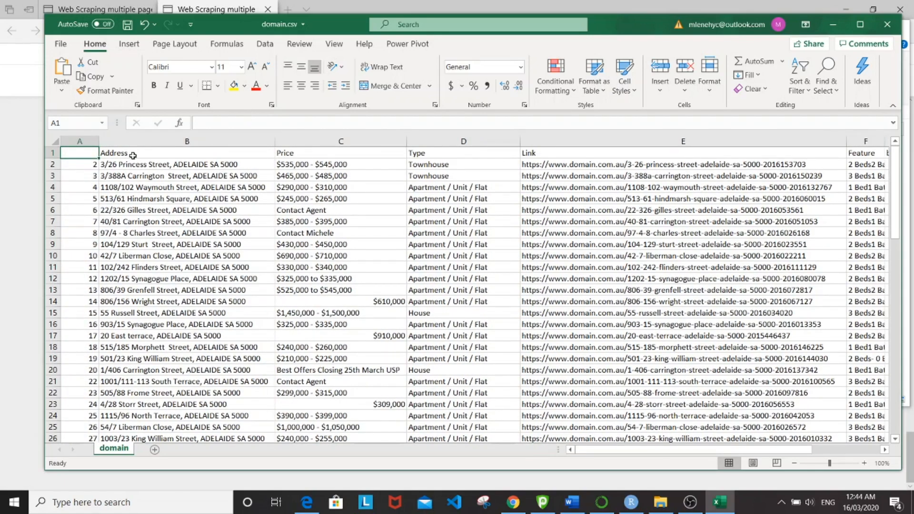
left_click(186, 164)
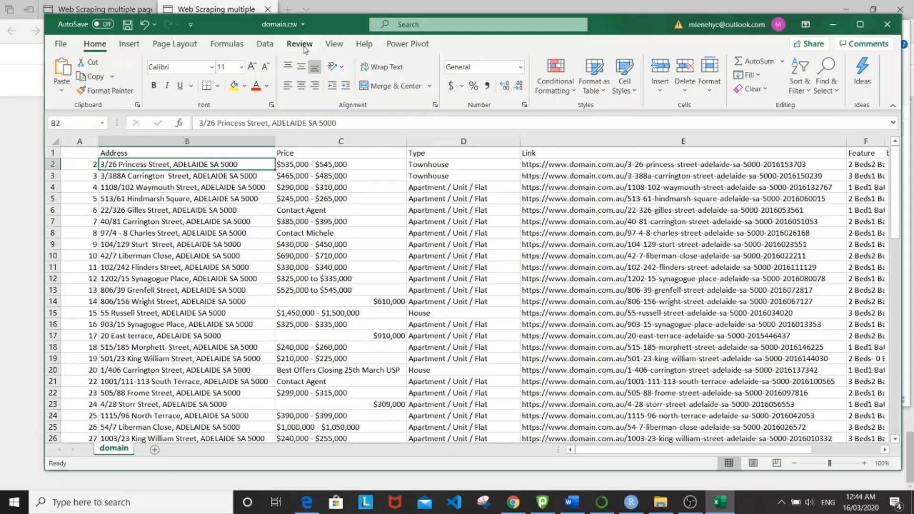
left_click(264, 43)
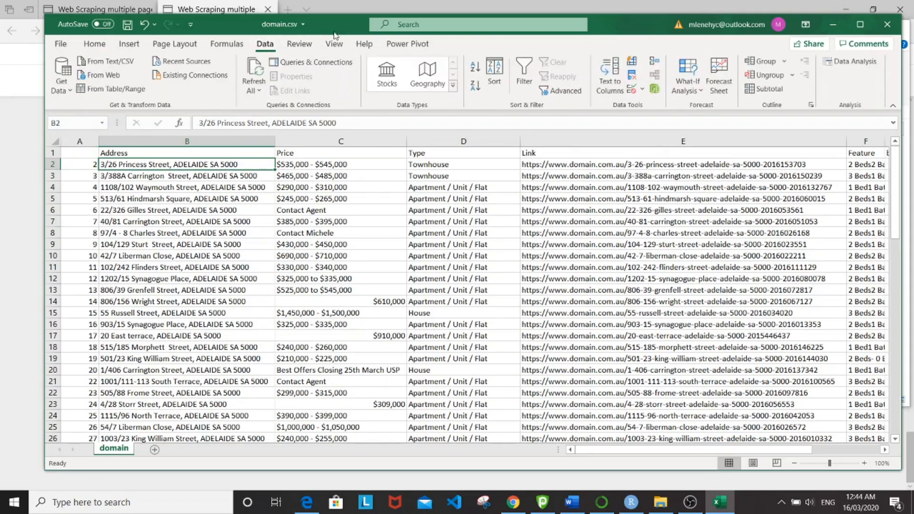
left_click(333, 44)
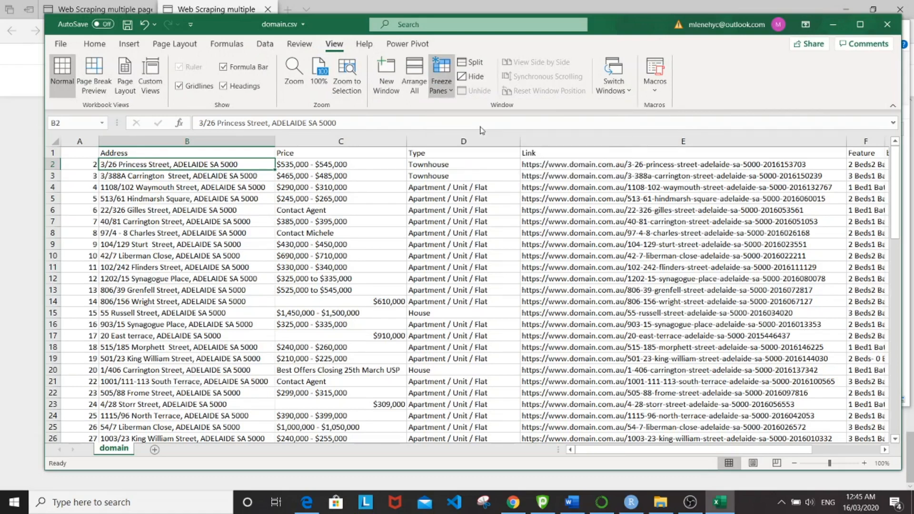
left_click(340, 233)
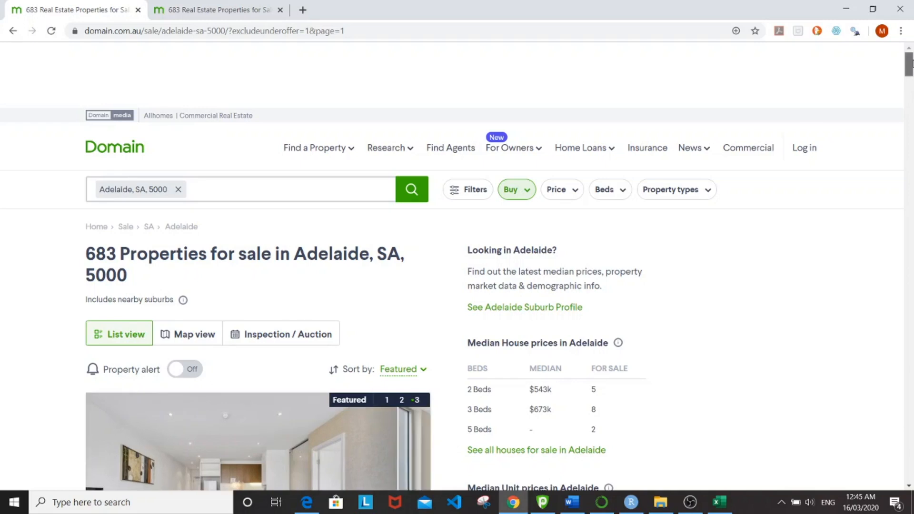
Compare page 1 listings against domain.csv rows, then go to page 3 of results.
scroll("down", 3)
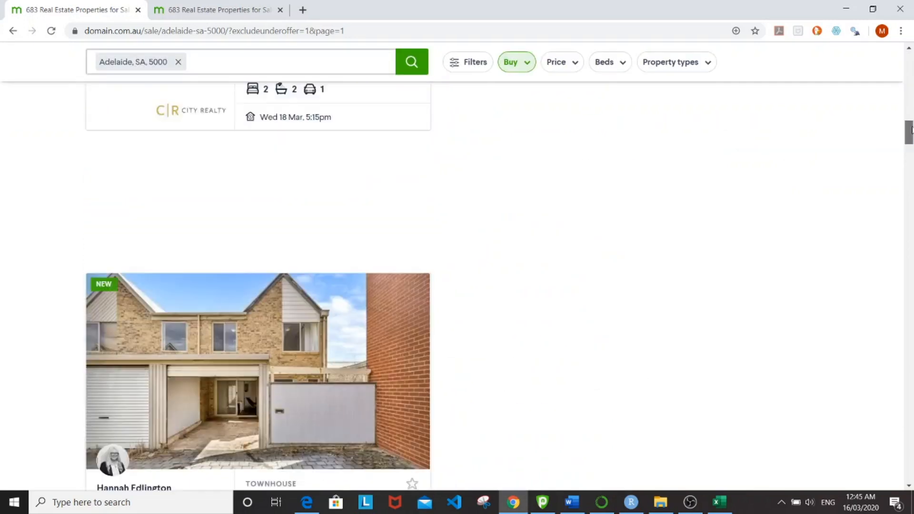
scroll("up", 3)
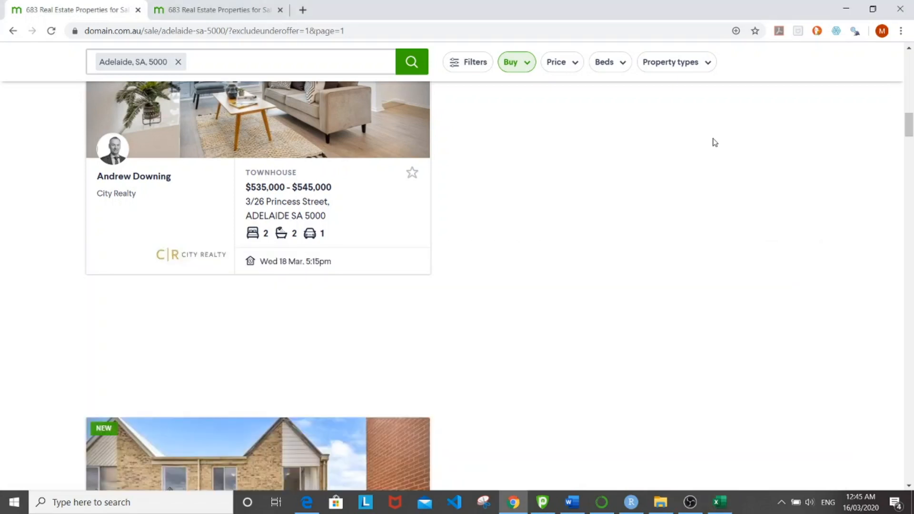
scroll("down", 3)
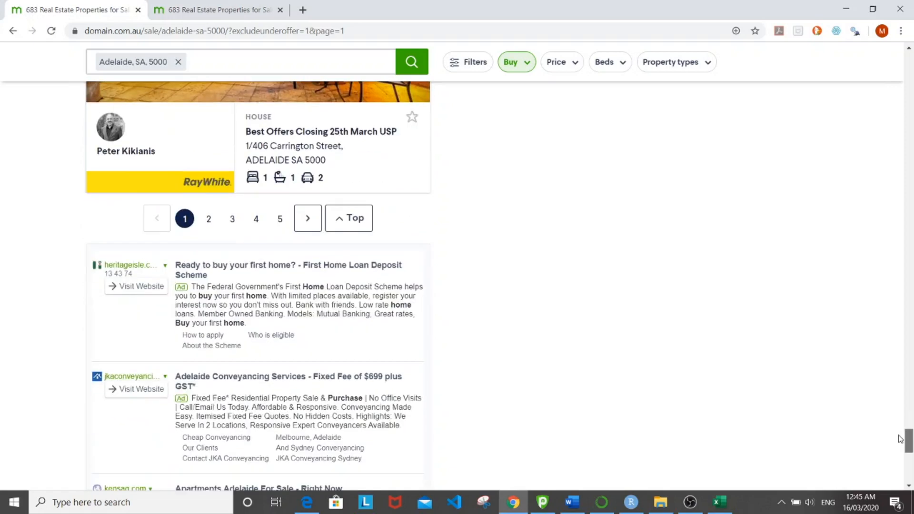
left_click(720, 502)
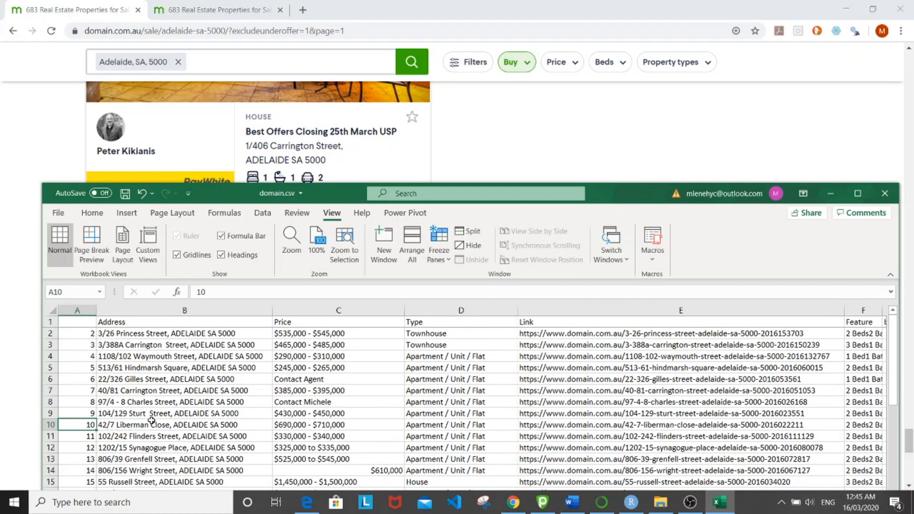
scroll("down", 3)
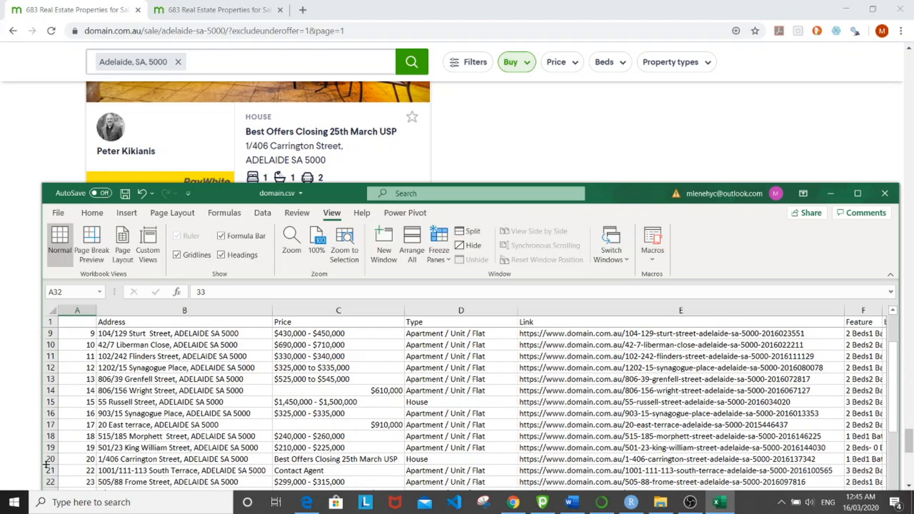
left_click(76, 459)
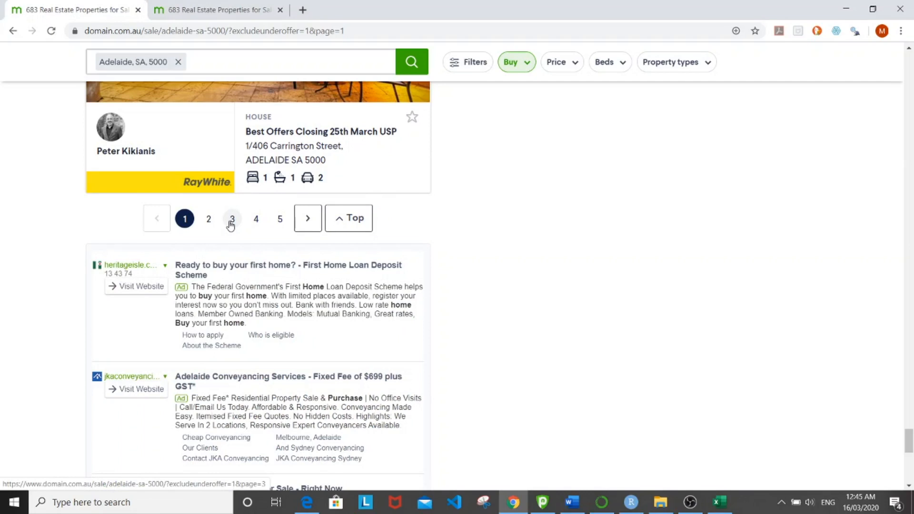
left_click(232, 218)
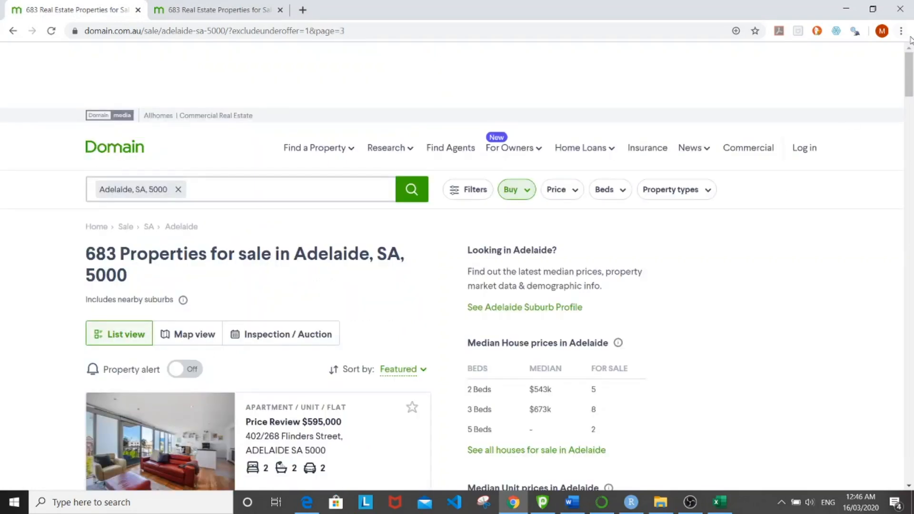
Check page 3 listings like 37D/17 Eden Street against domain.csv rows, then reach the pagination.
scroll("down", 3)
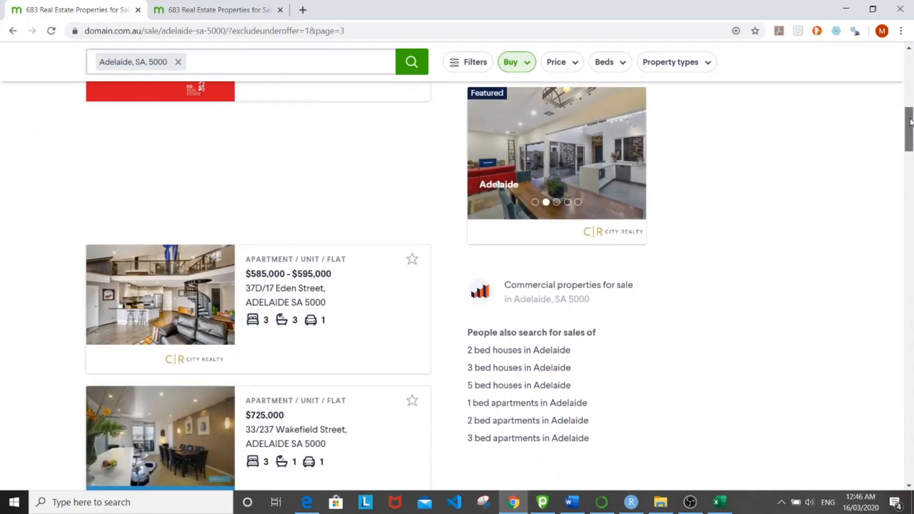
scroll("down", 3)
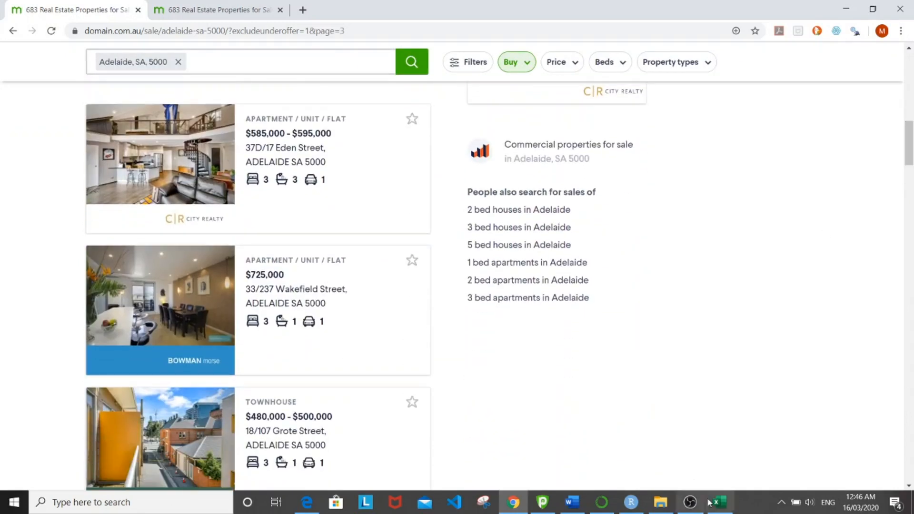
left_click(721, 502)
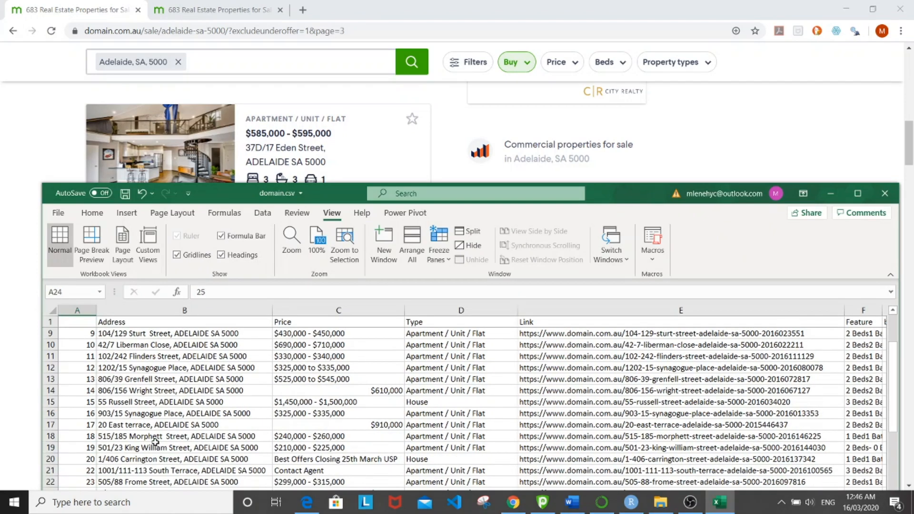
scroll("down", 3)
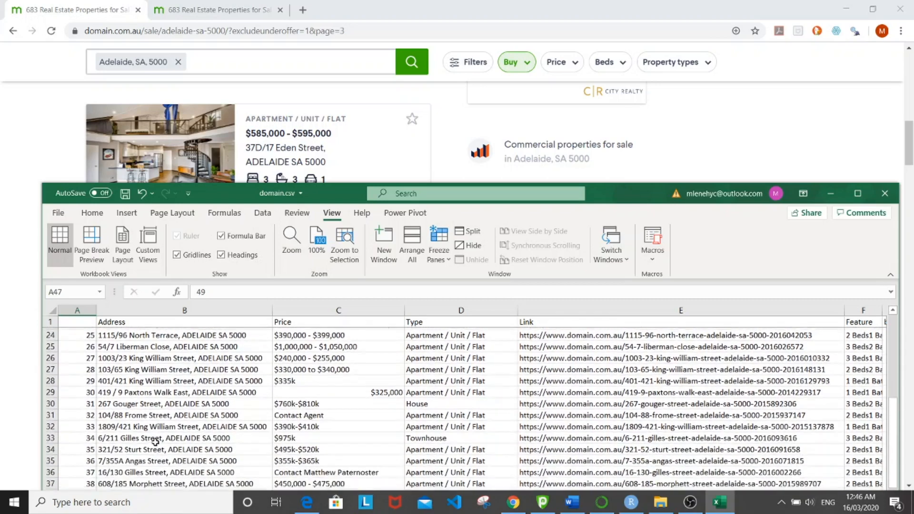
scroll("down", 3)
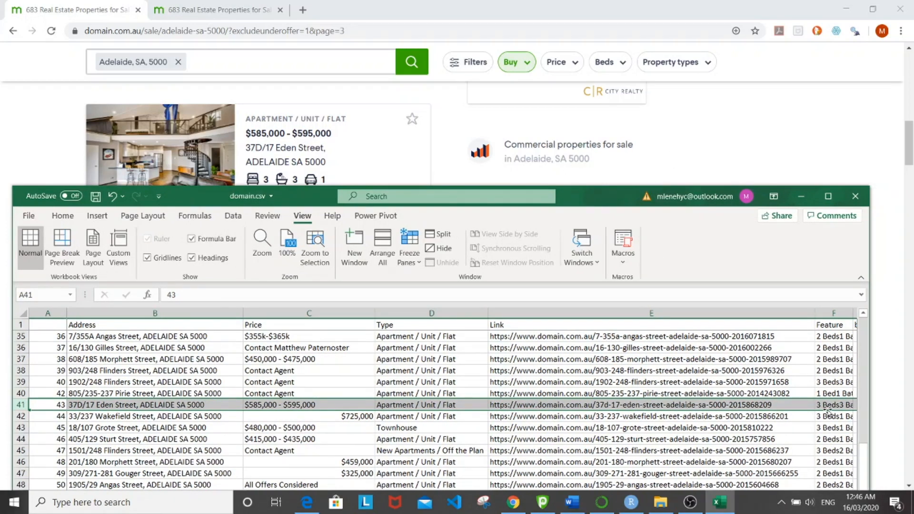
left_click(155, 404)
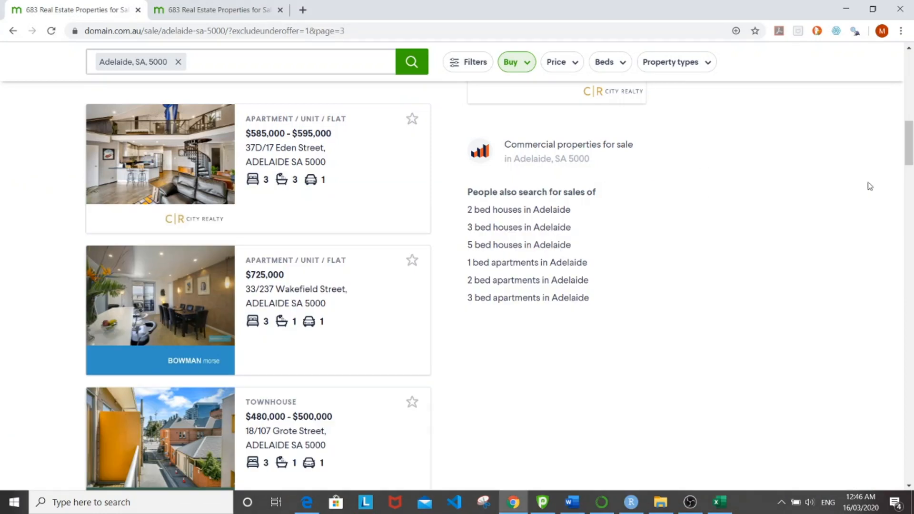
scroll("down", 3)
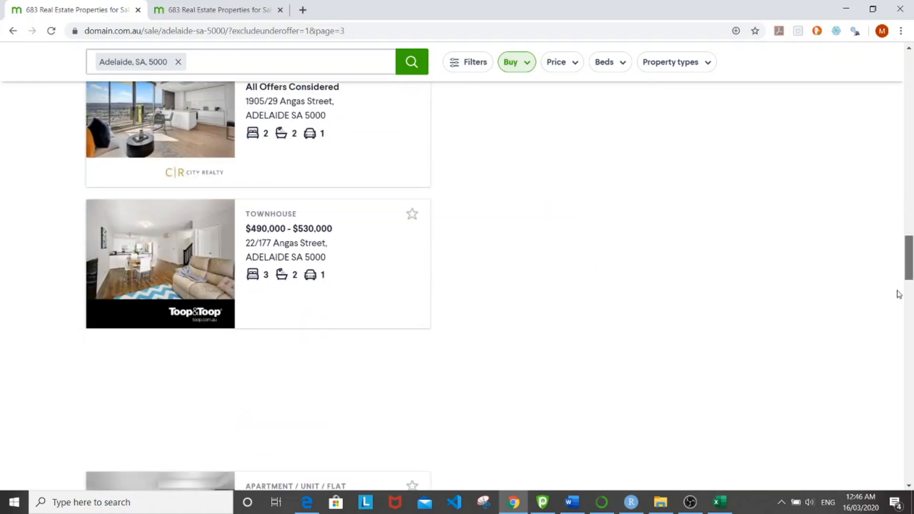
scroll("down", 3)
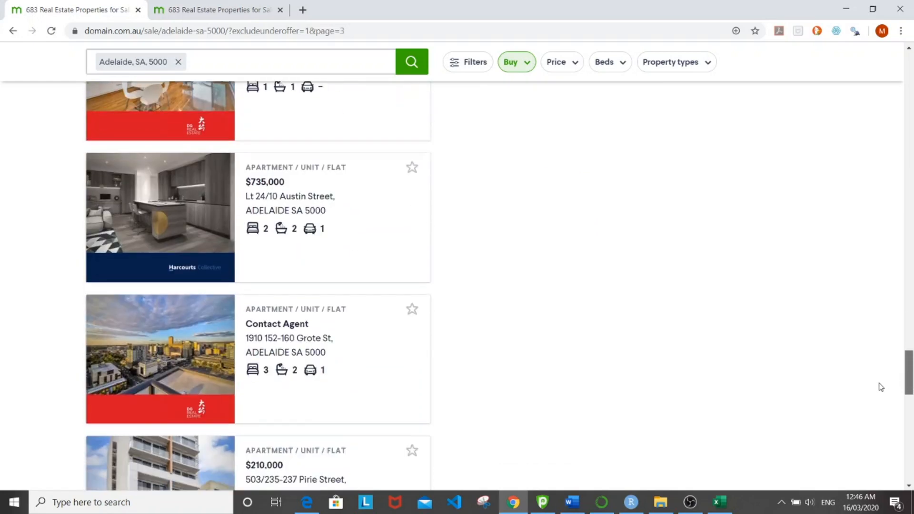
scroll("down", 3)
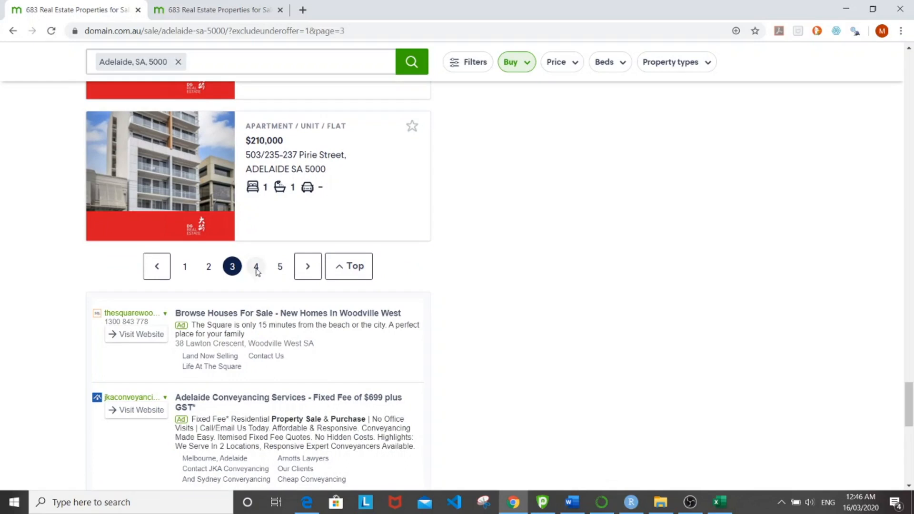
Open page 4 of the Adelaide listings and scroll through its results.
left_click(256, 267)
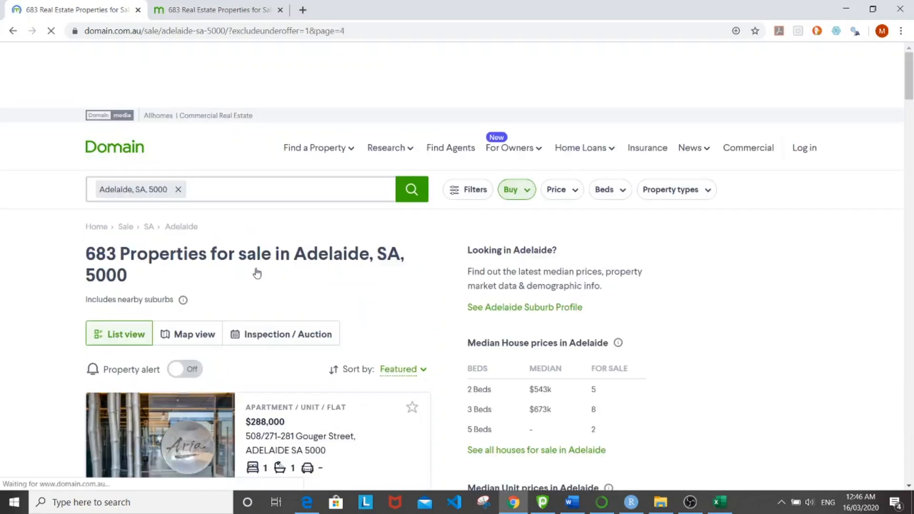
scroll("down", 3)
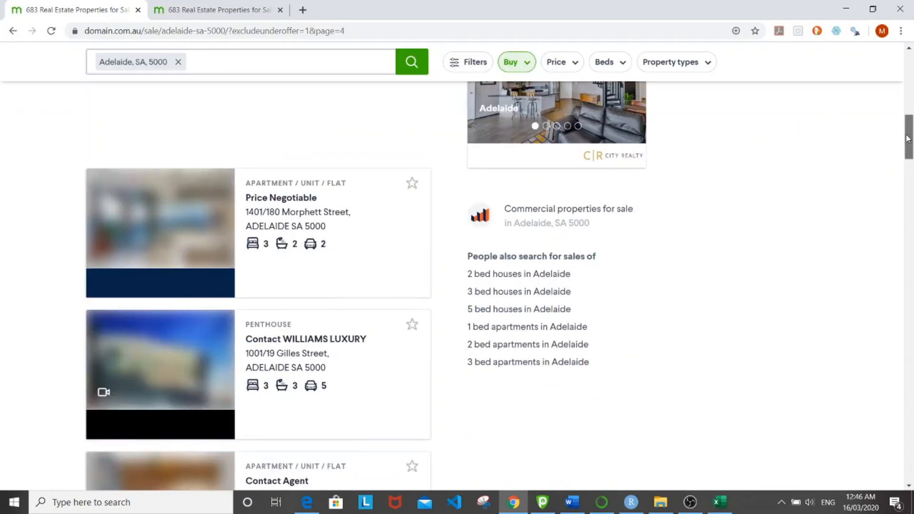
scroll("down", 3)
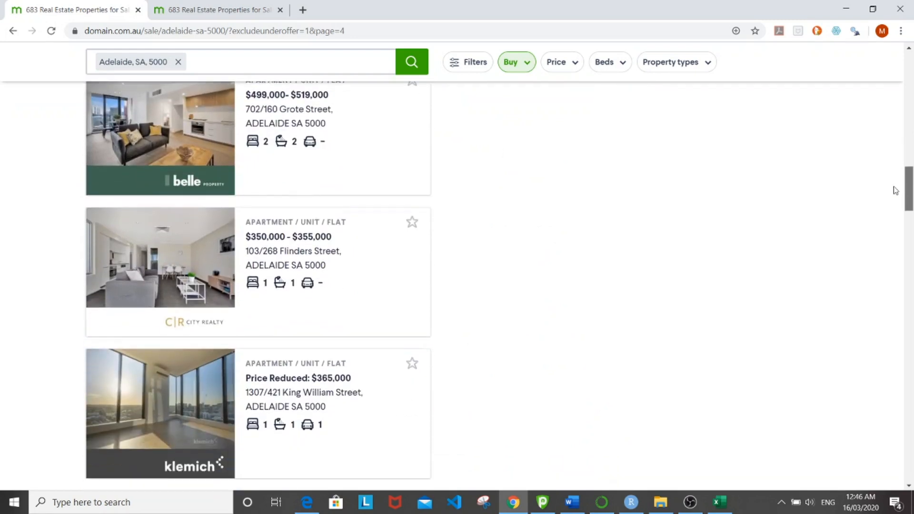
scroll("down", 3)
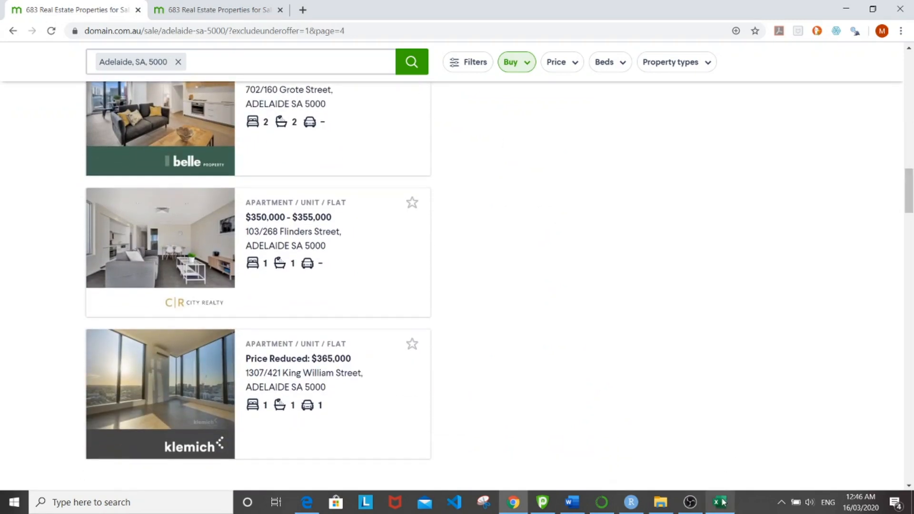
Bring up domain.csv from row 48, raise its window, and start a sheet search.
left_click(722, 502)
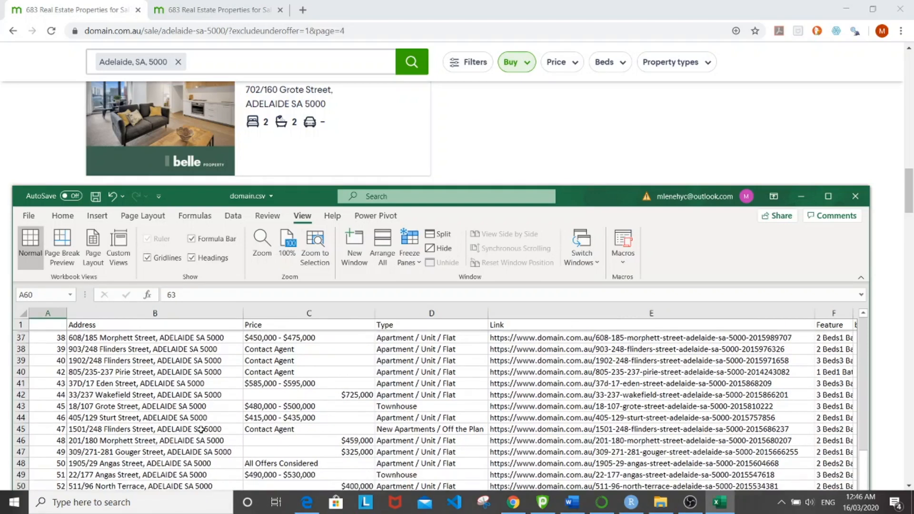
scroll("down", 3)
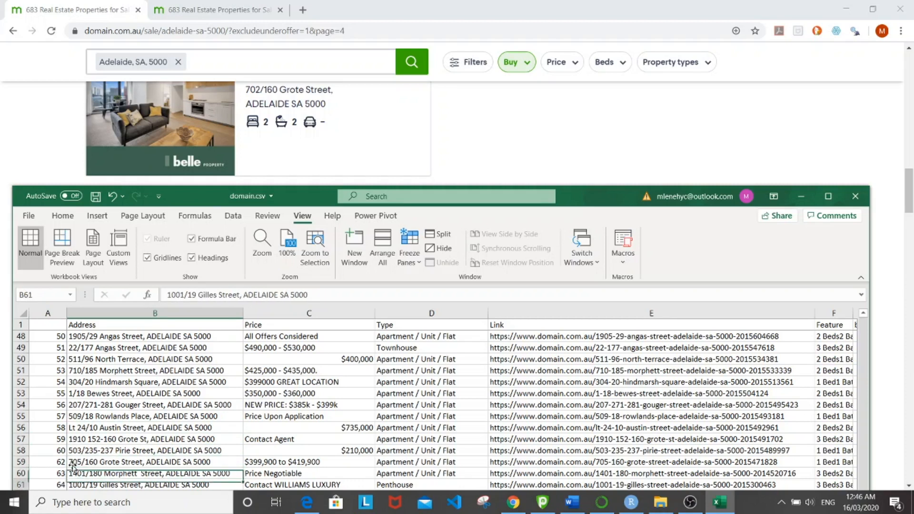
left_click(154, 405)
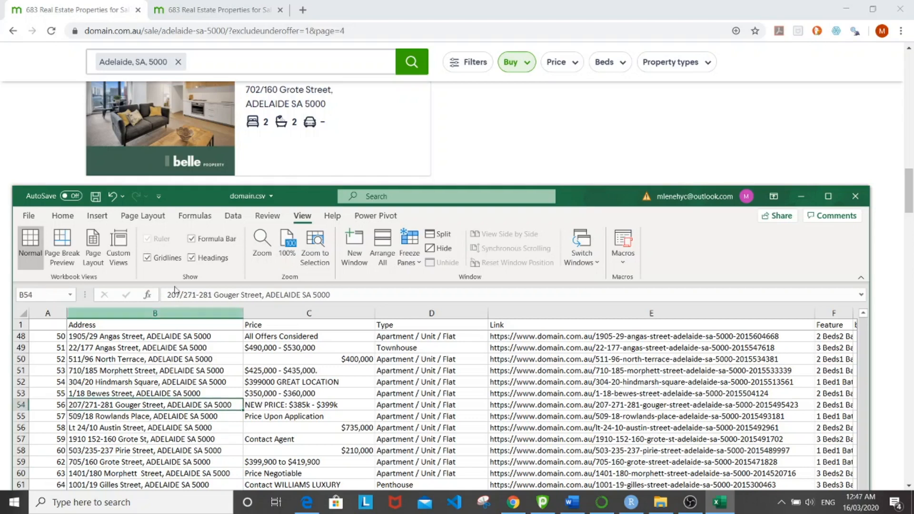
left_click_drag(228, 196, 228, 129)
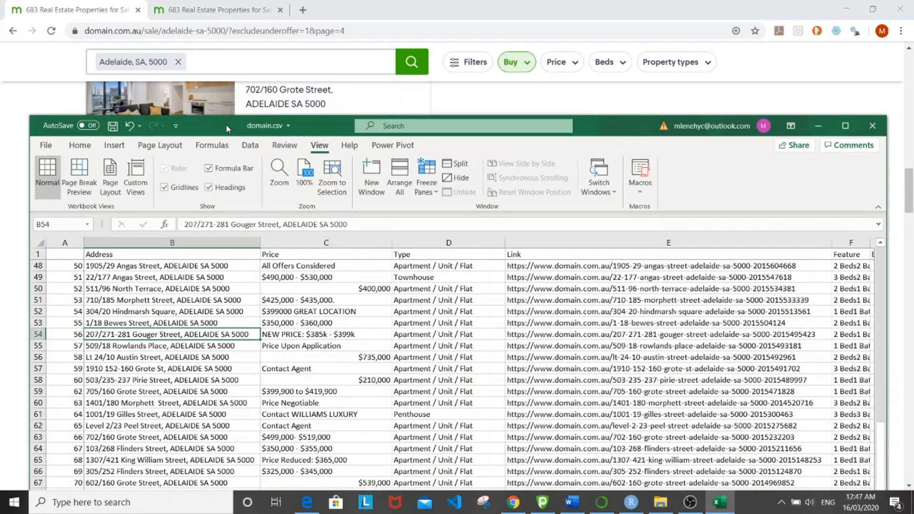
mouse_move(199, 332)
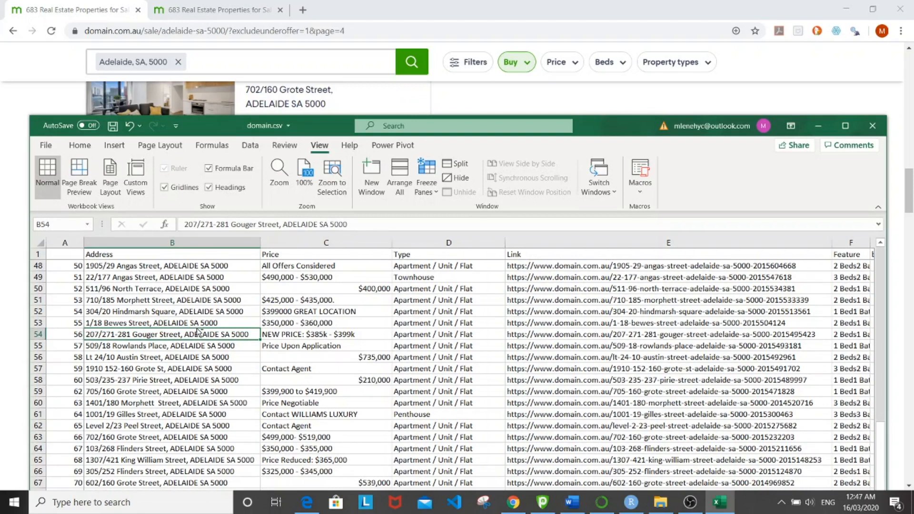
key("ctrl+f")
type("702")
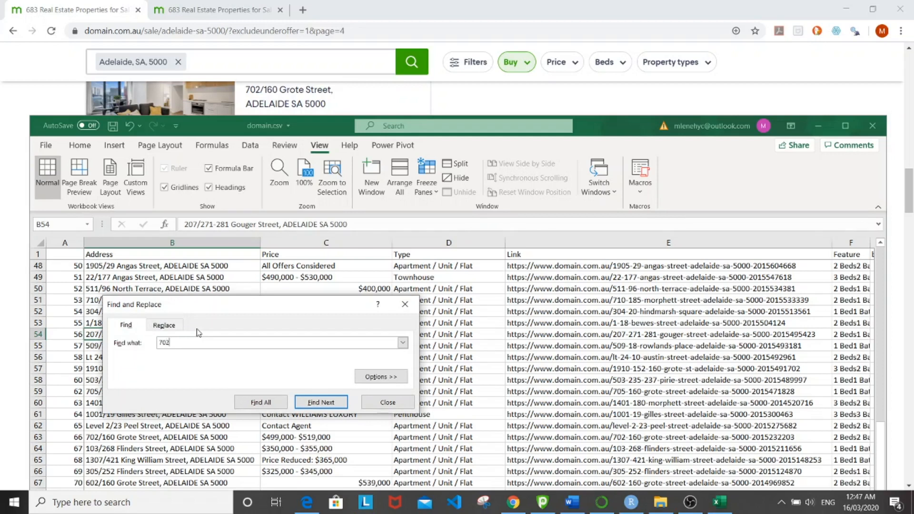
Find the 702/160 Grote Street row and confirm 2 bedrooms, 2 bathrooms, no parking.
left_click(320, 403)
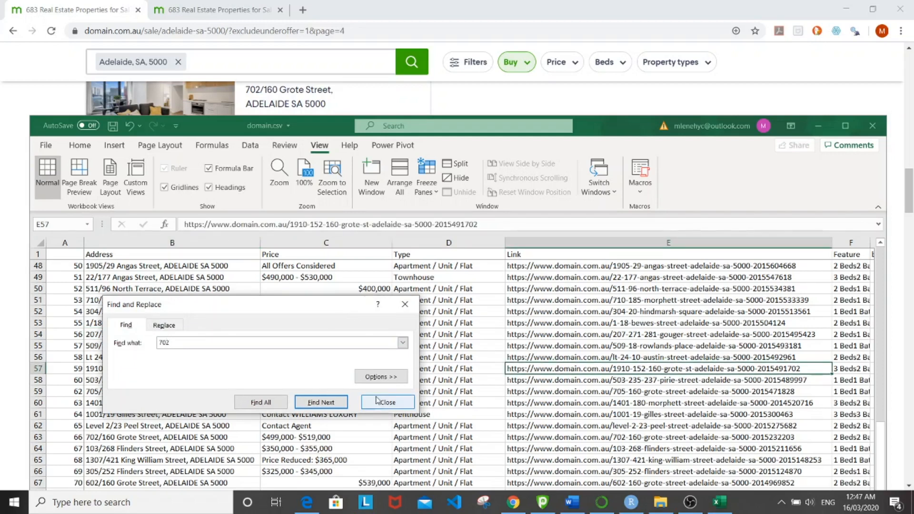
left_click(387, 402)
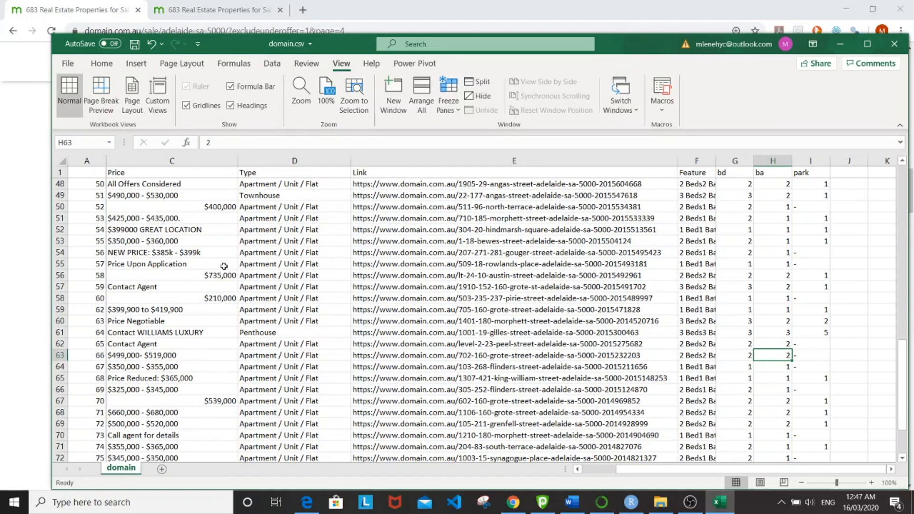
left_click(101, 63)
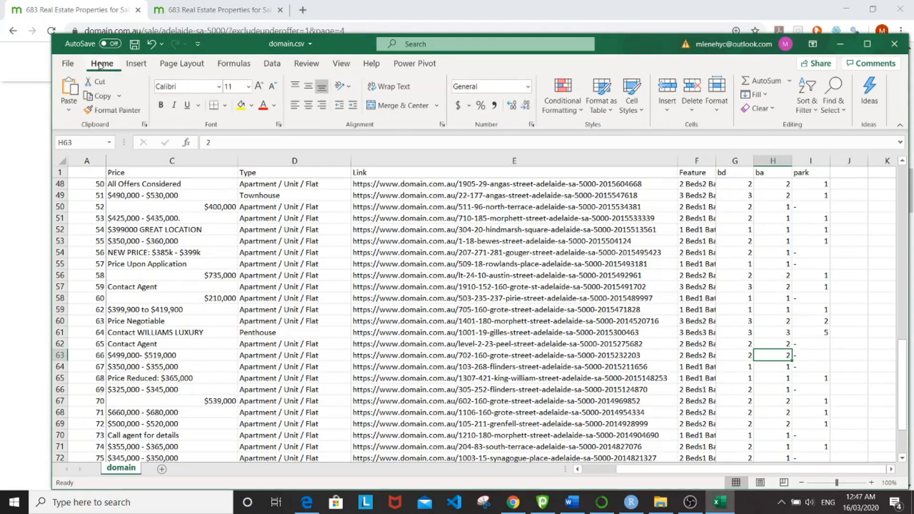